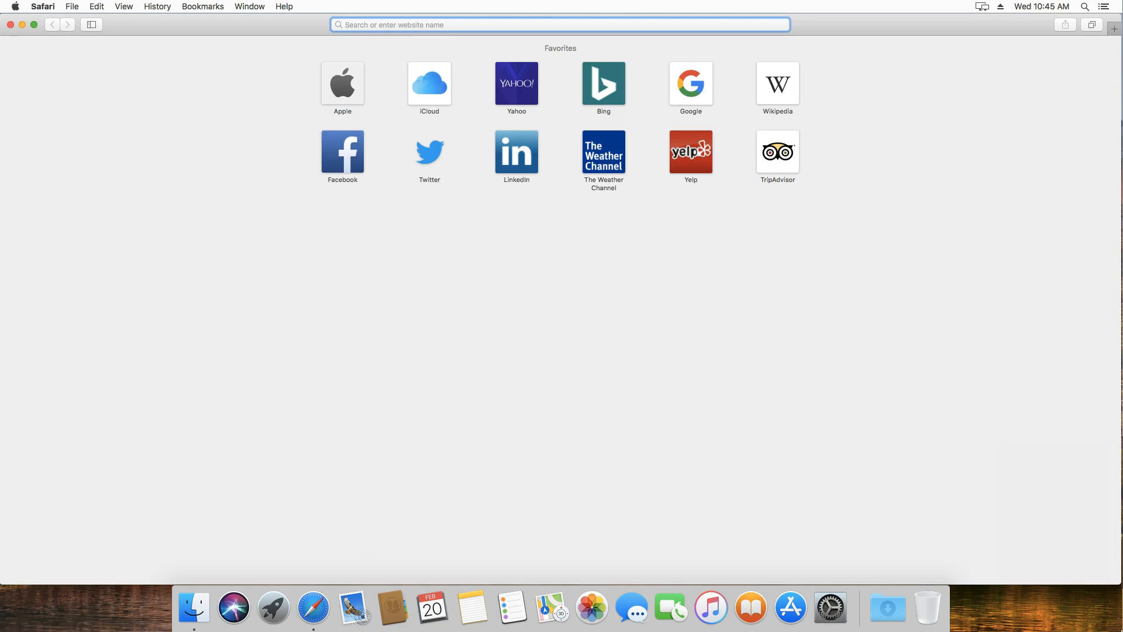
Navigate Safari to nodejs.org to download the Node.js macOS installer
left_click(559, 24)
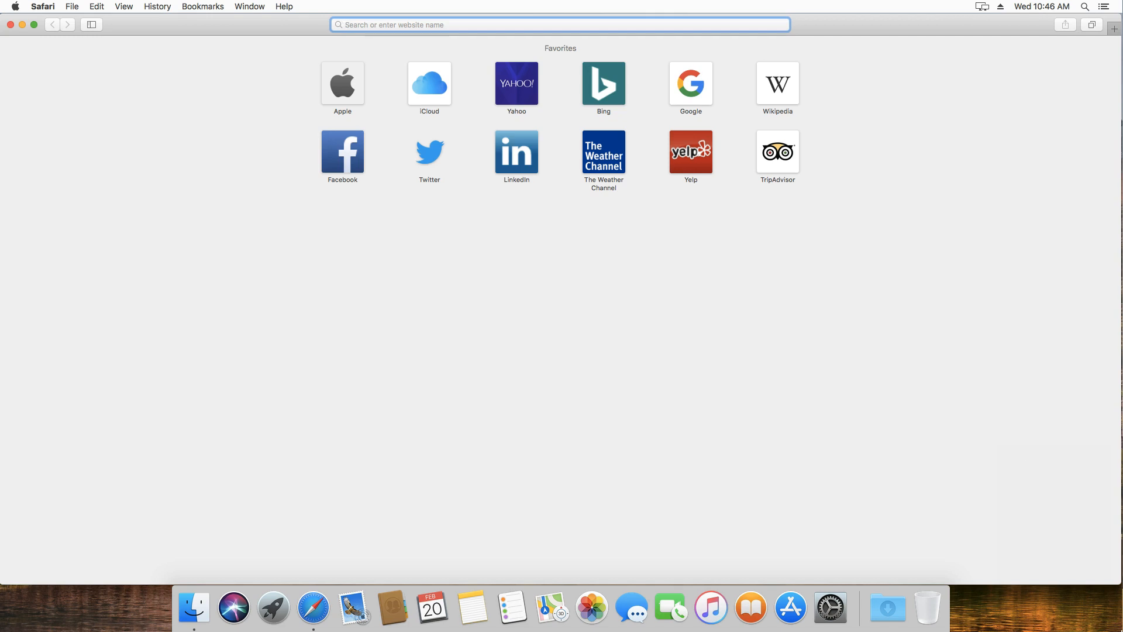
type("nodejs.org")
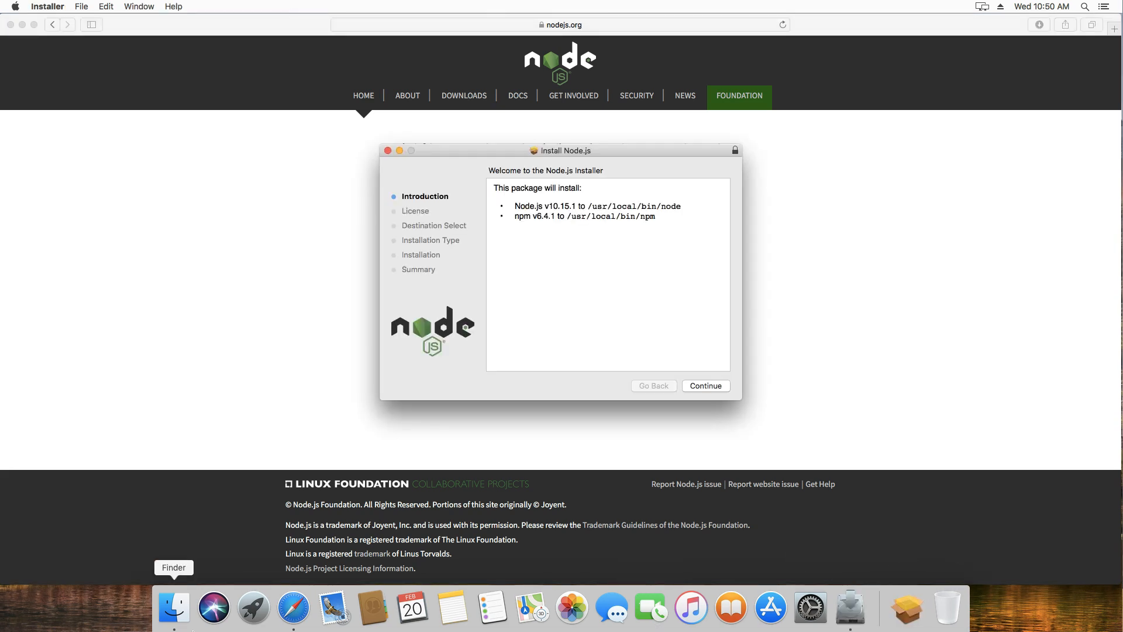
Step through the Node.js installer: accept the license, install with the admin password, and finish
left_click(704, 384)
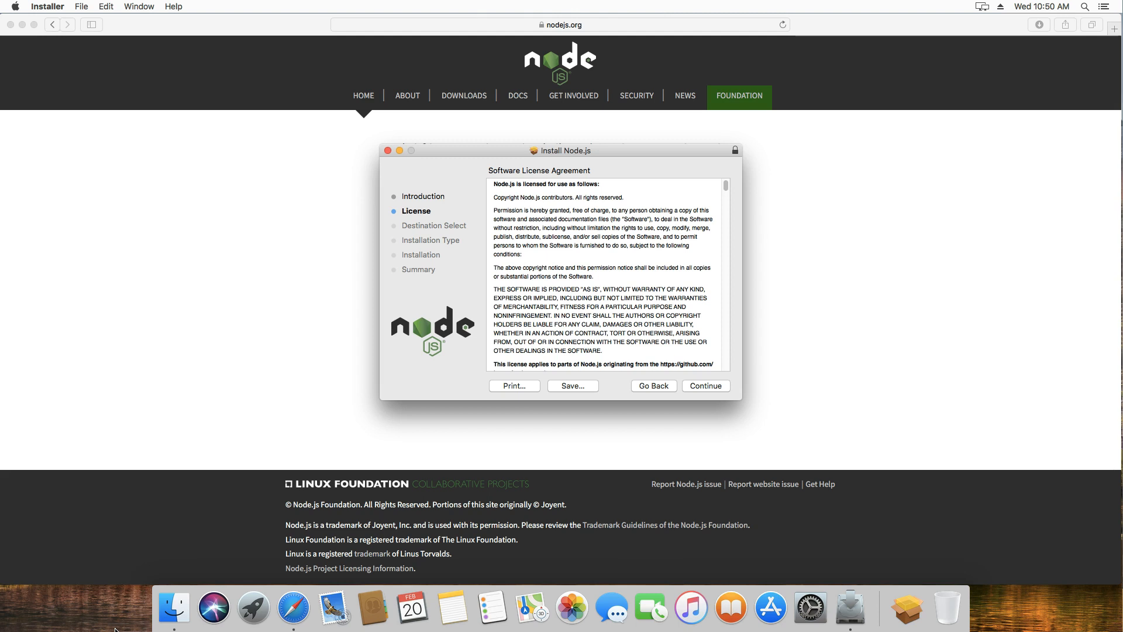
left_click(705, 385)
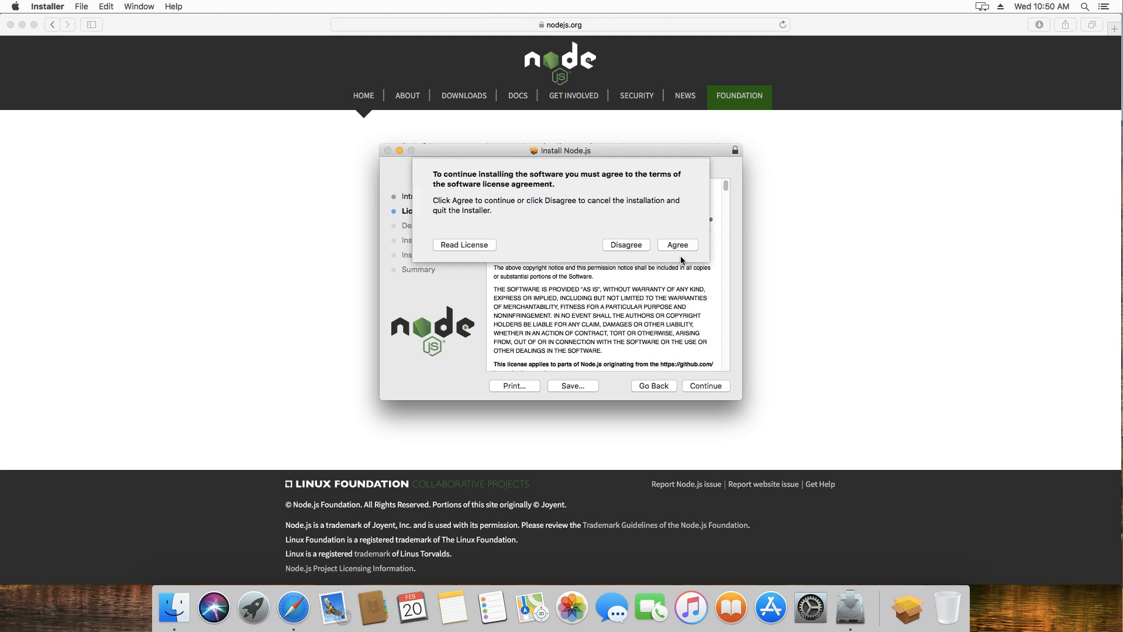
left_click(676, 245)
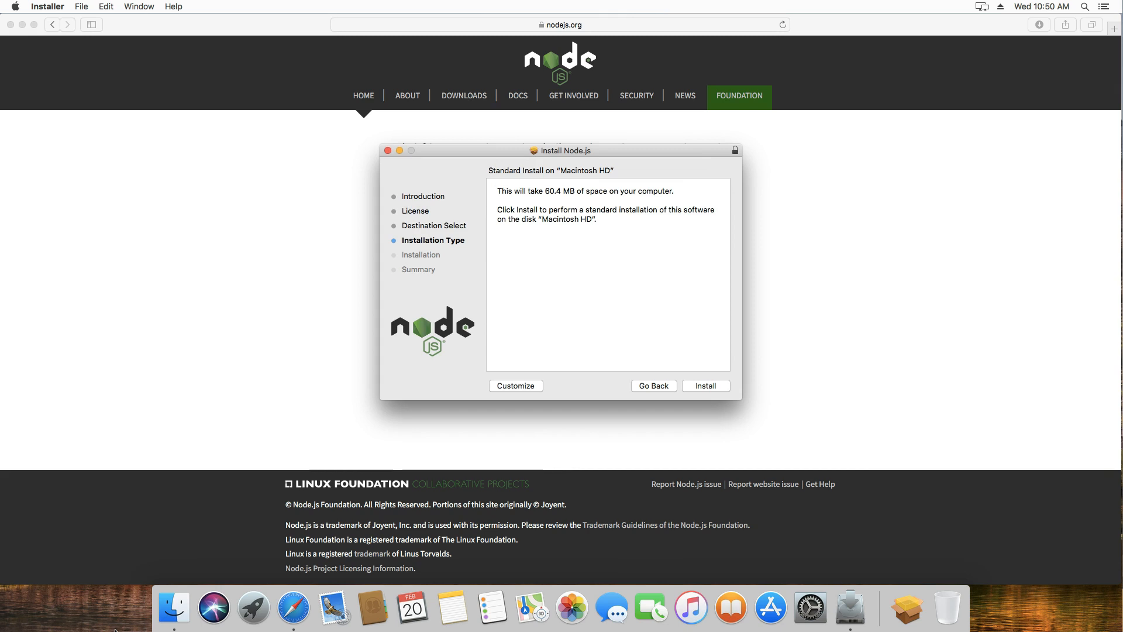
left_click(705, 385)
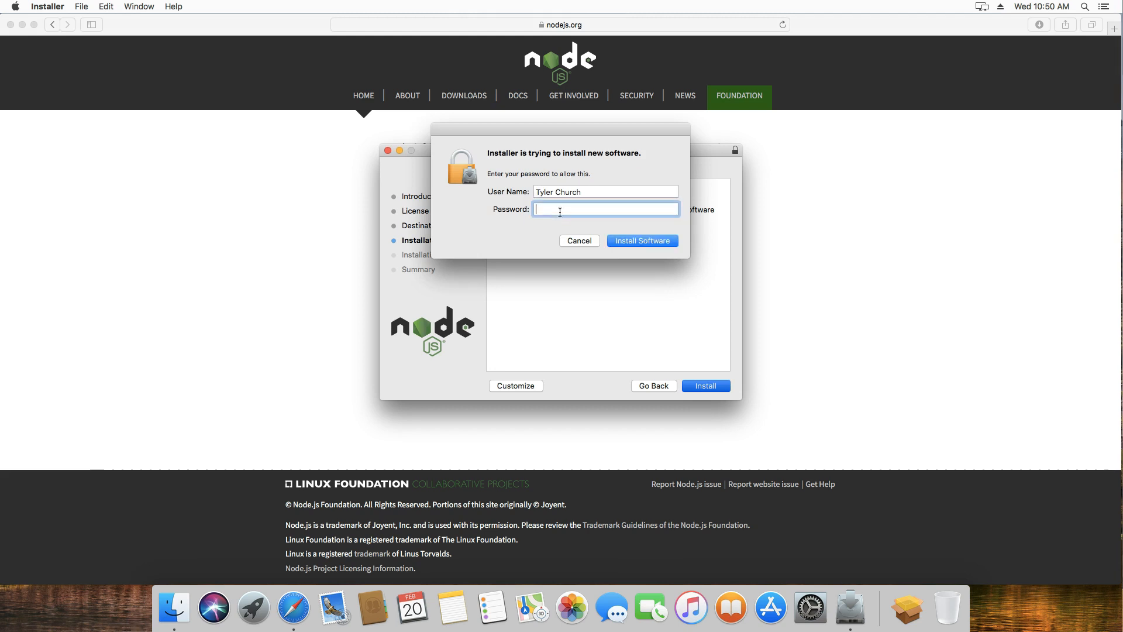
left_click(641, 240)
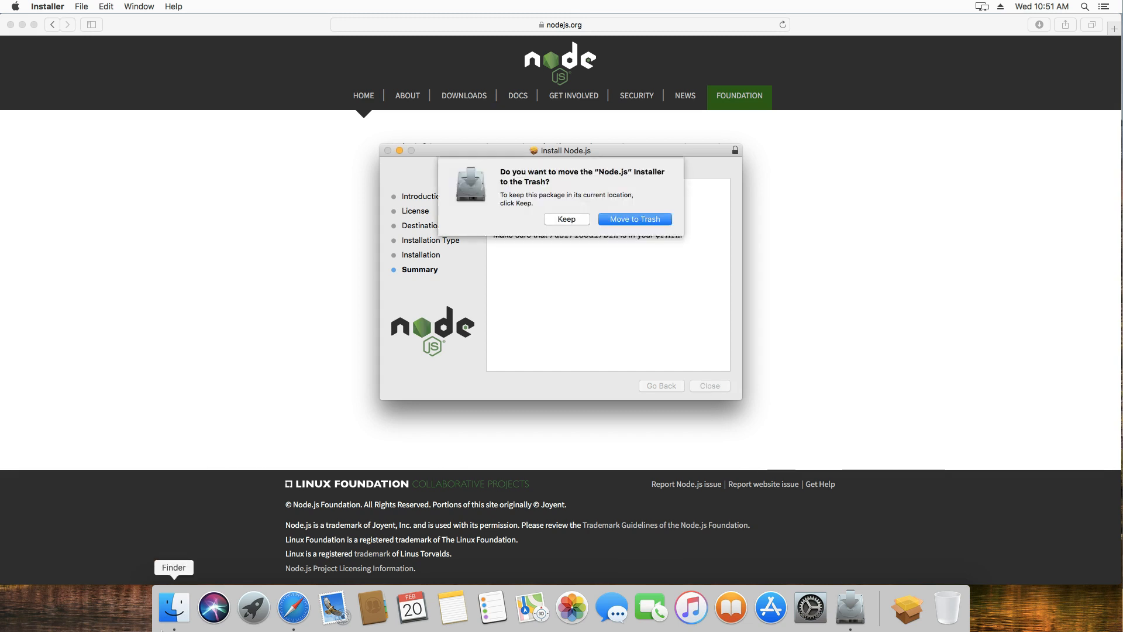
left_click(633, 219)
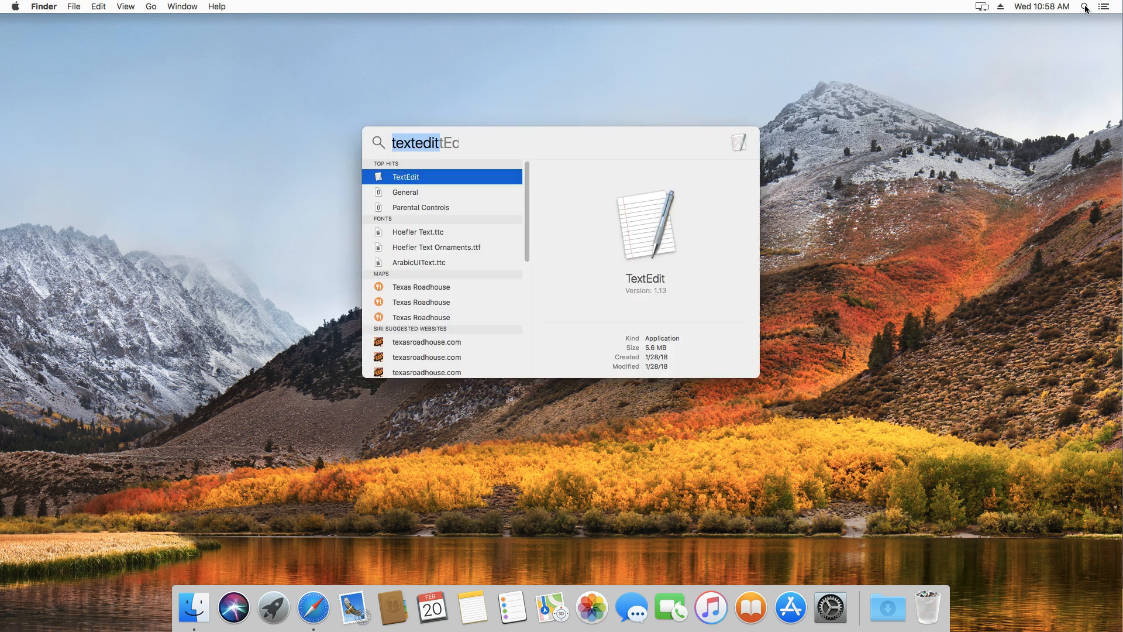
Launch Terminal from a Spotlight search for 'terminal'
type("terminal")
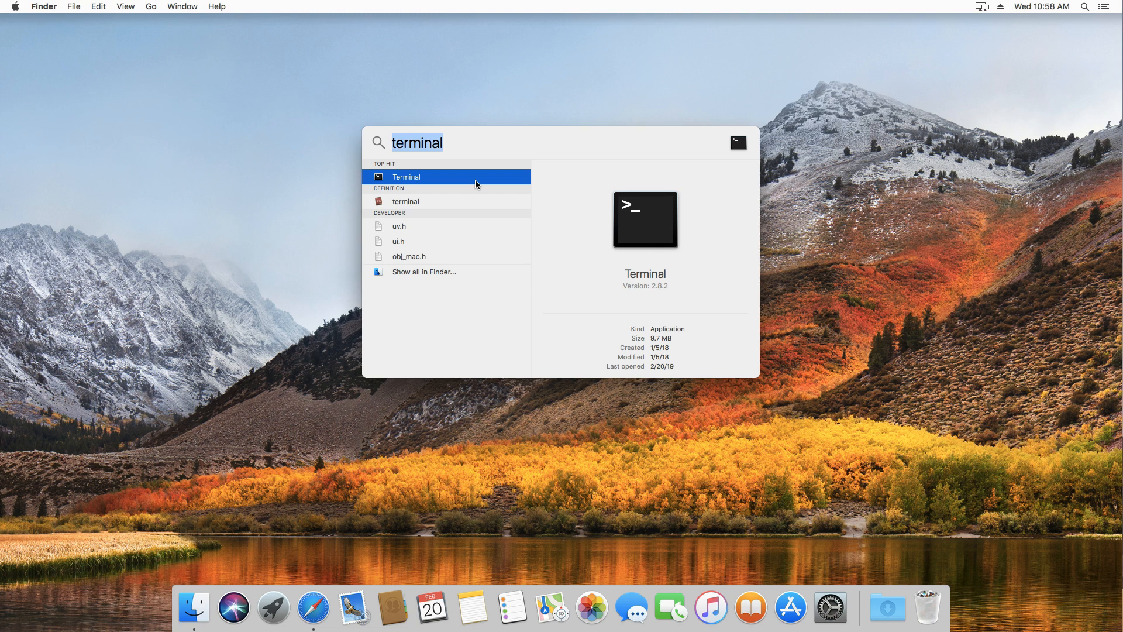
key("enter")
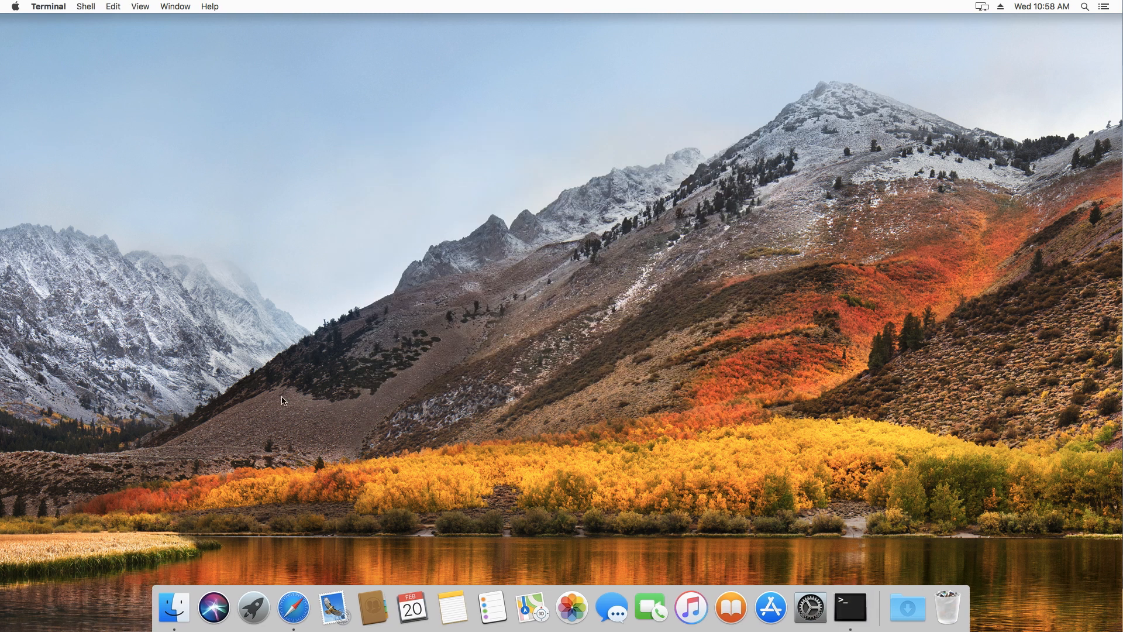
In the Node REPL evaluate 2 + 2 and a setTimeout logging "hi" after 5000 ms, then exit with Ctrl-C
left_click(849, 607)
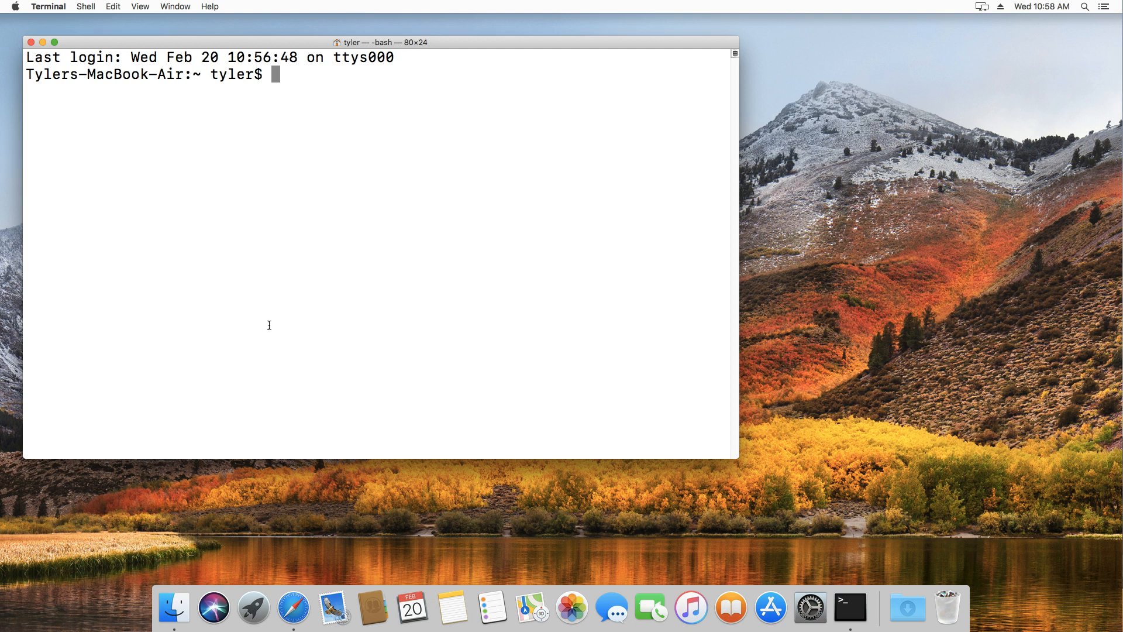
type("node")
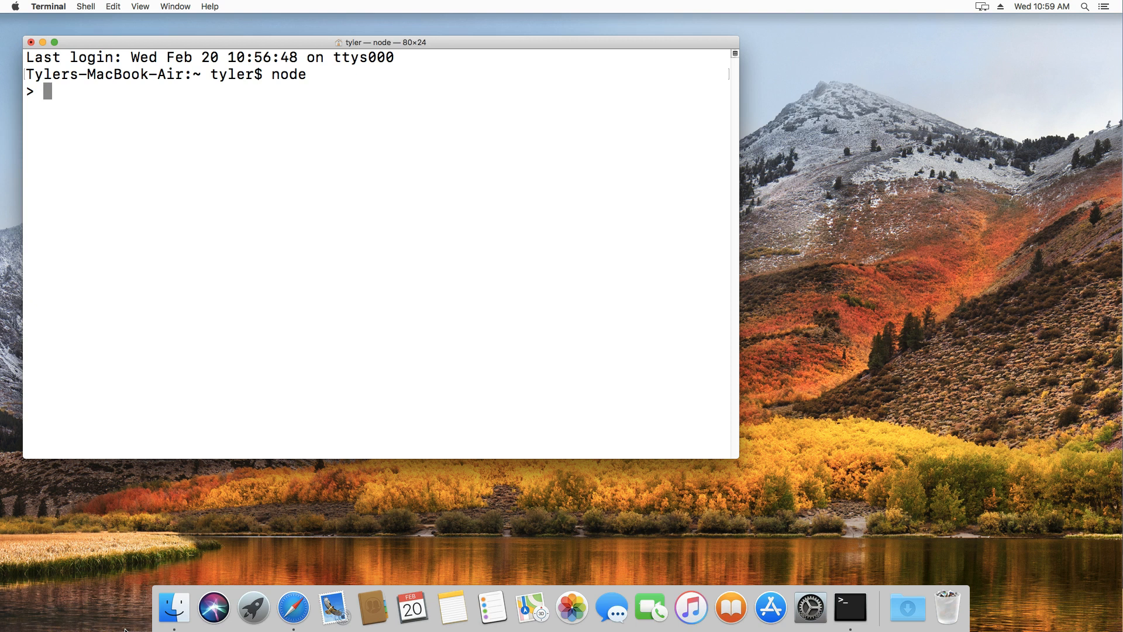
type("2 + 2")
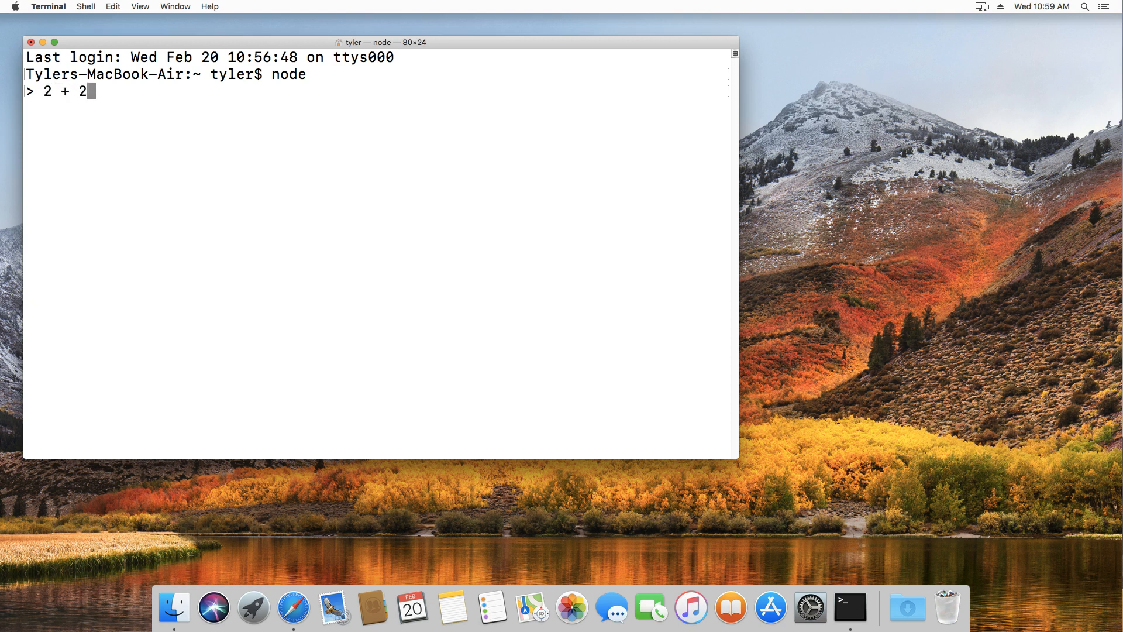
type("setTime")
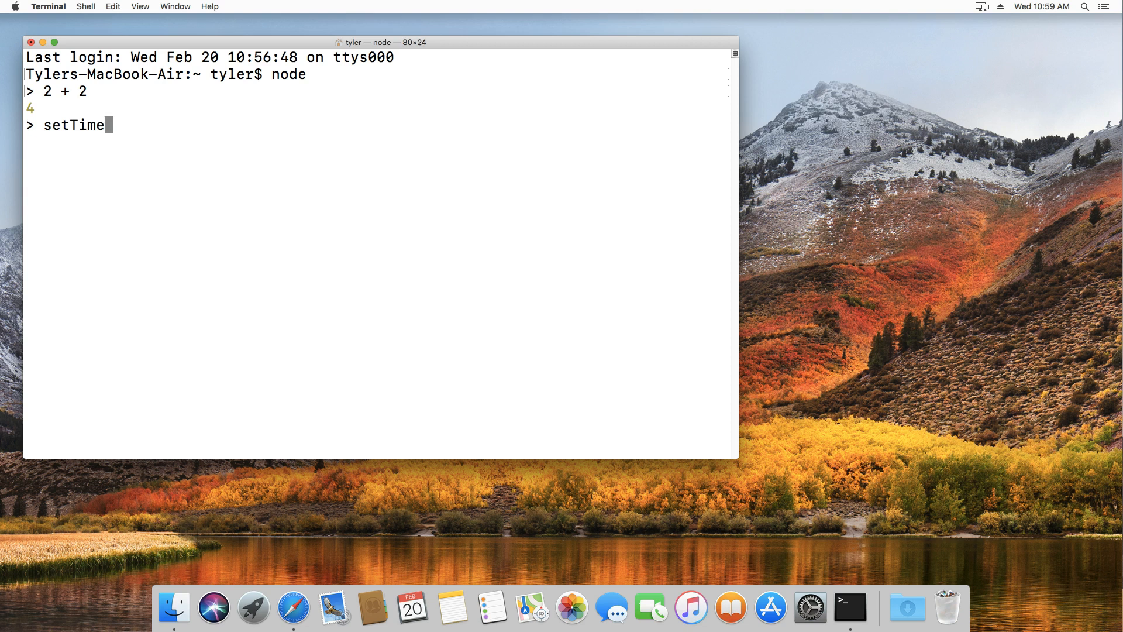
type("out(function() {")
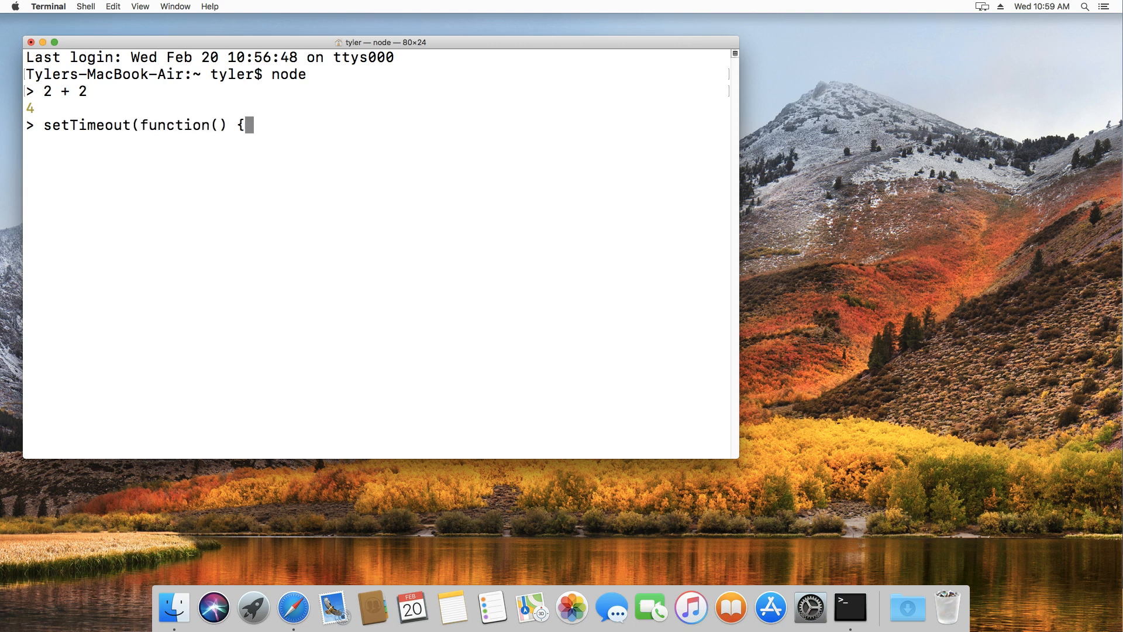
type("console.log(\"hi\"); }, 5000);")
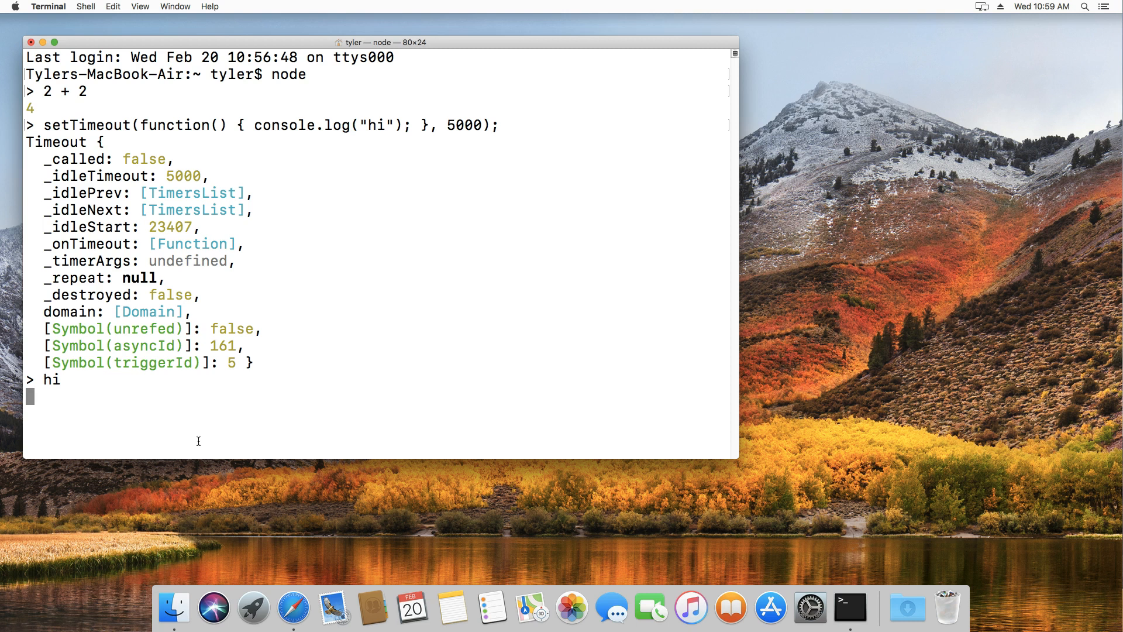
key("ctrl+c")
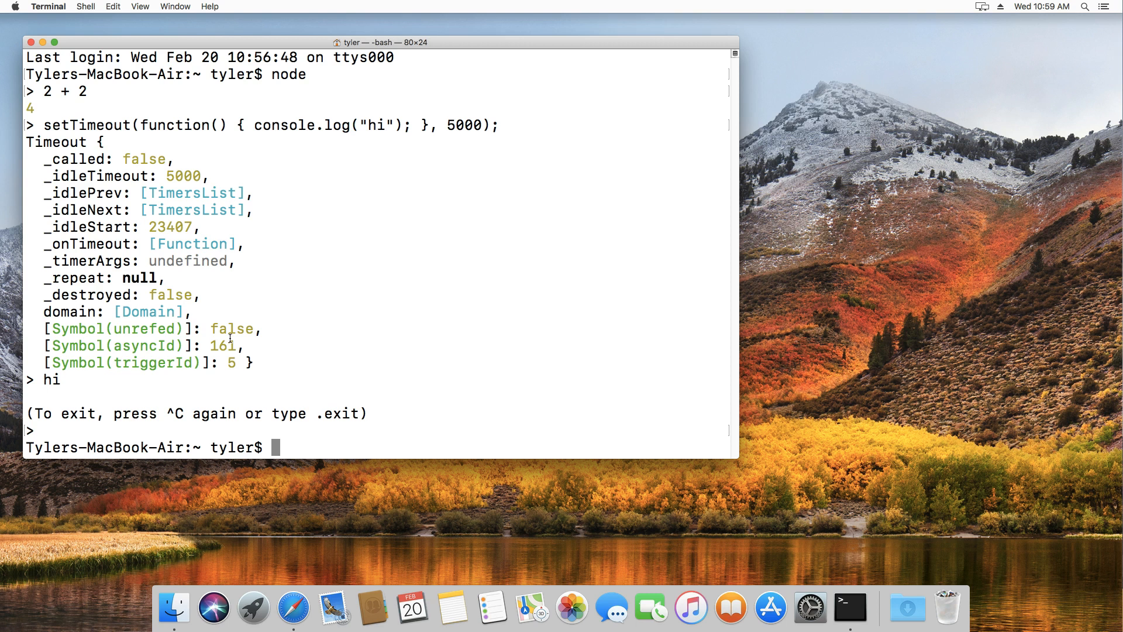
mouse_move(92, 629)
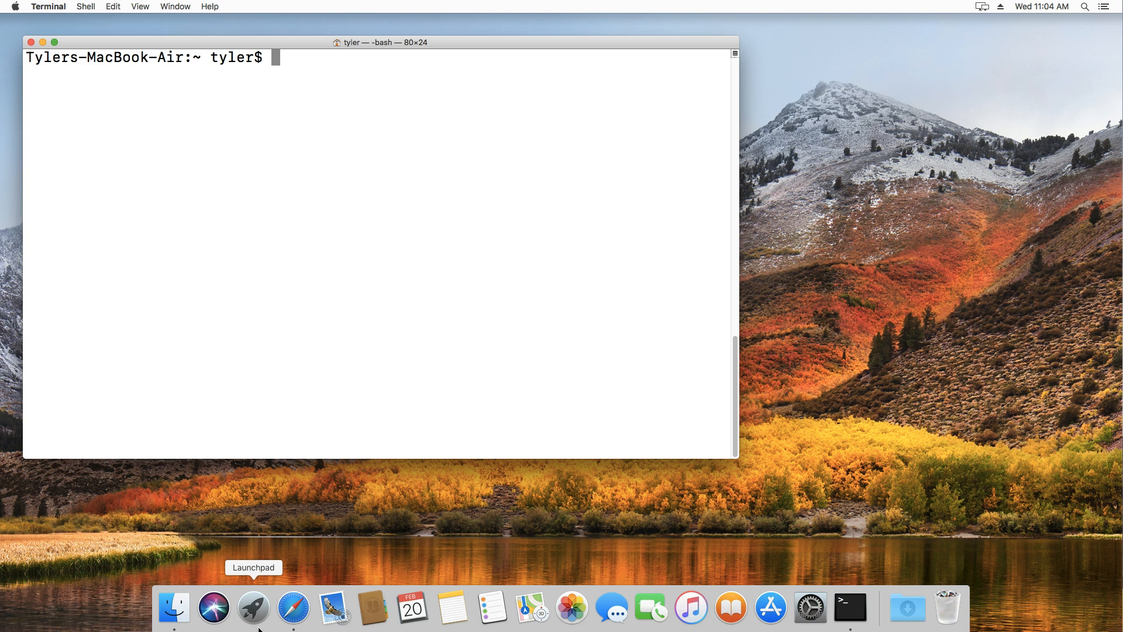
Run sudo npm install --global typescript and authorise it with the password
type("sudo n")
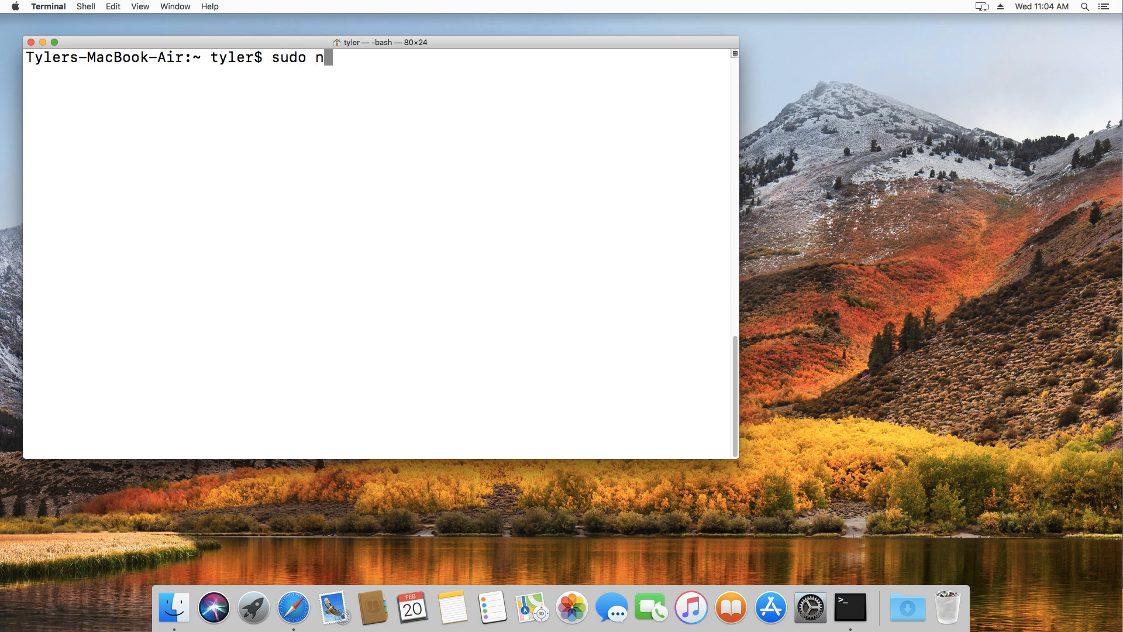
type("pm install --global typescript")
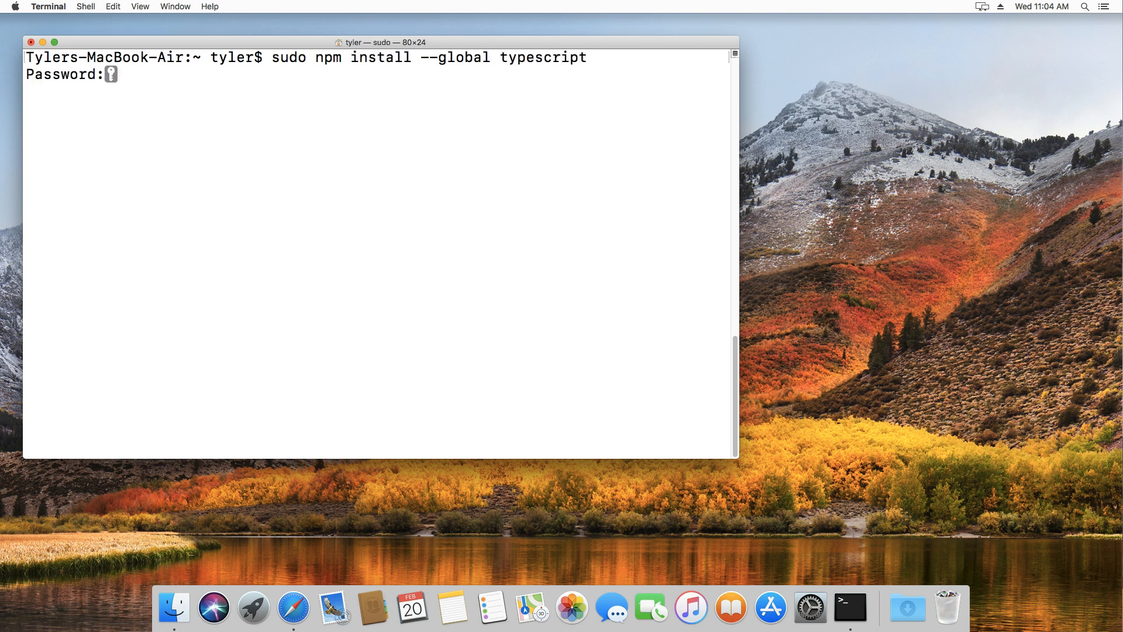
key("Return")
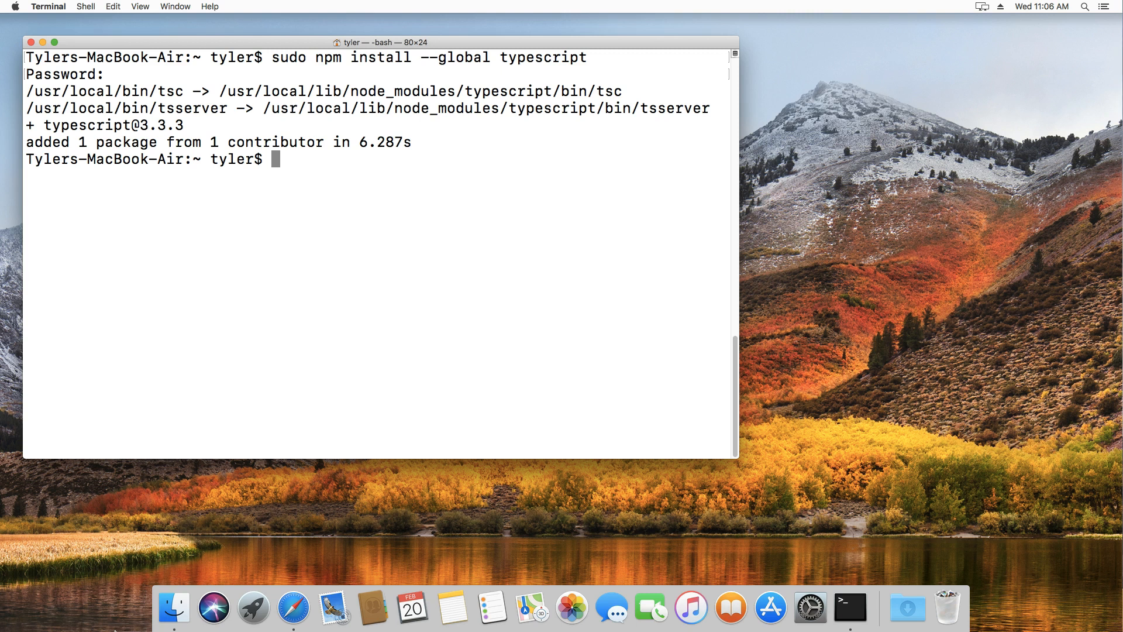
Run sudo npm uninstall --global typescript to remove the global package
type("sudo npm uni")
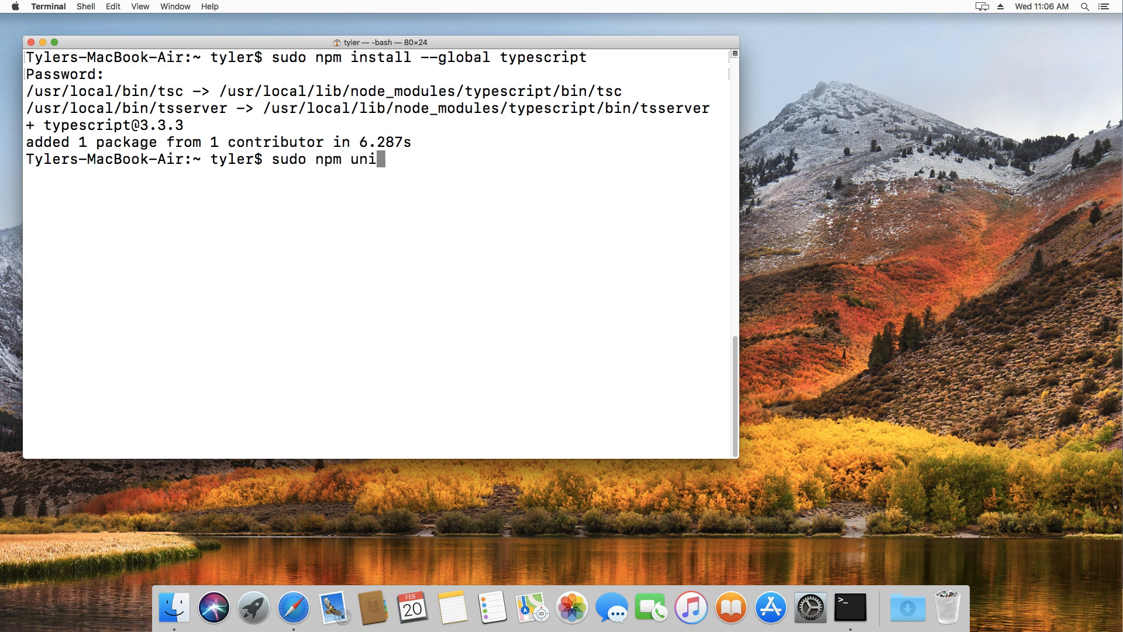
type("stall --glob")
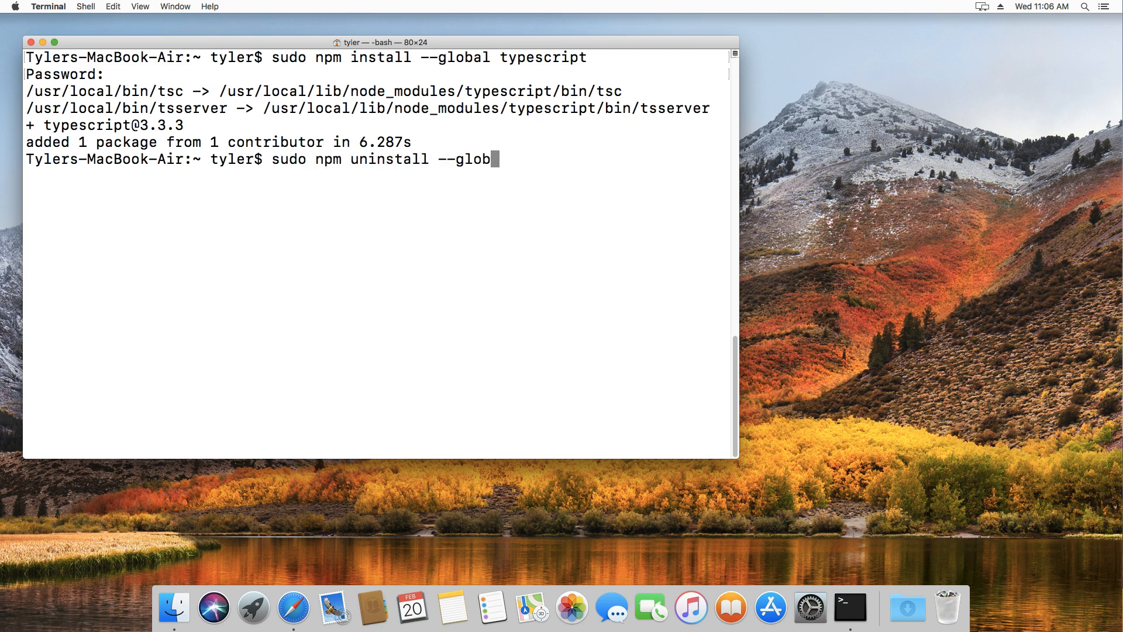
key("Return")
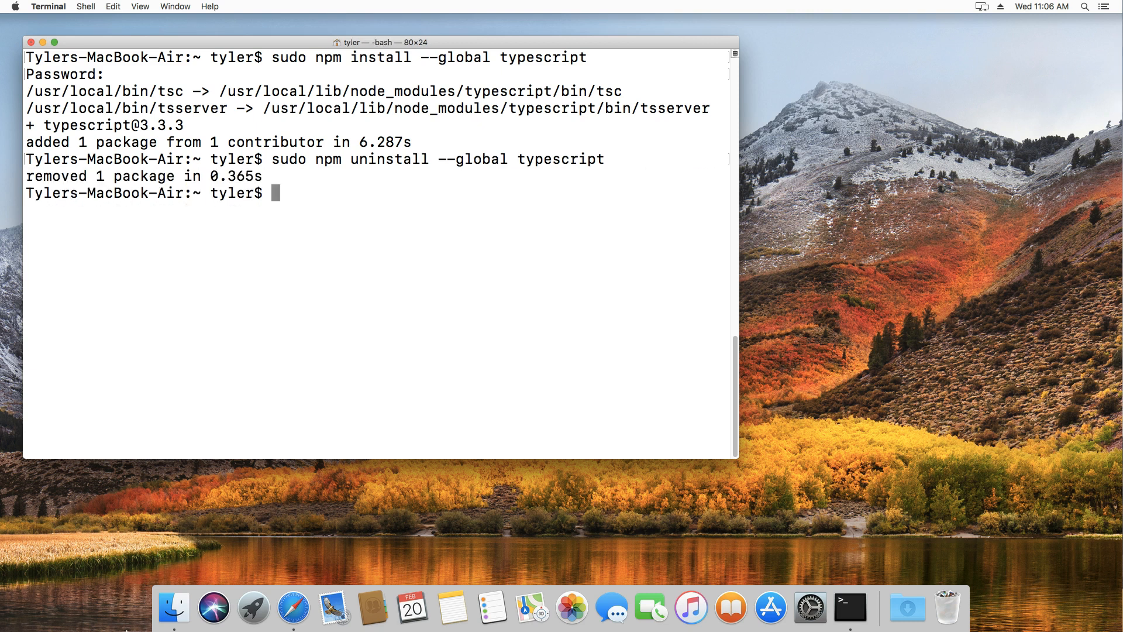
mouse_move(327, 253)
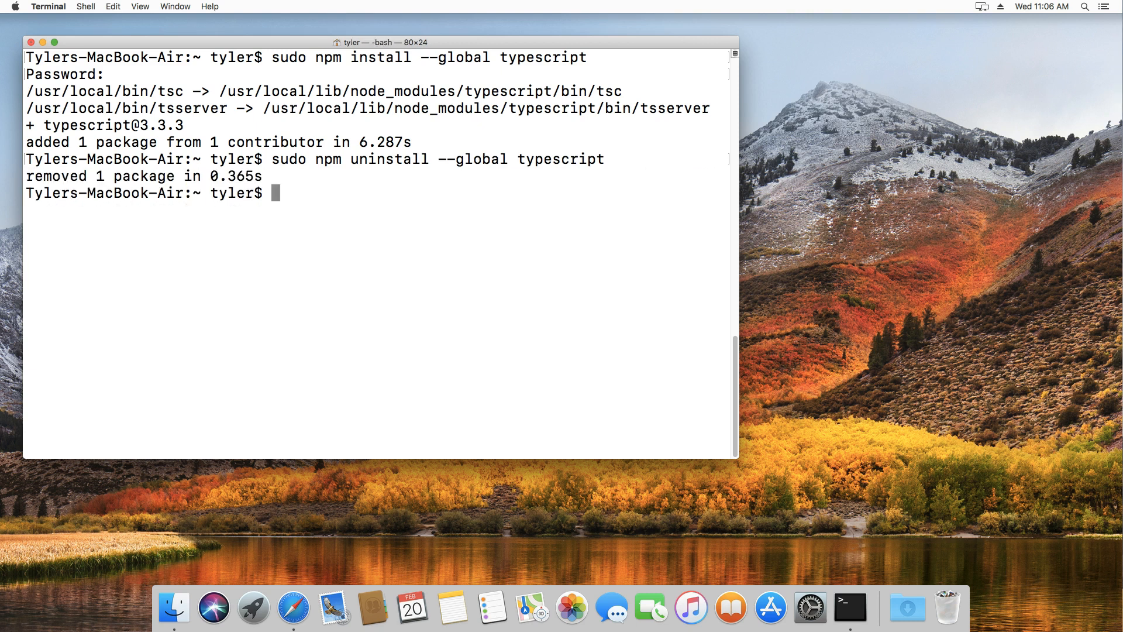
type("sudo npm install")
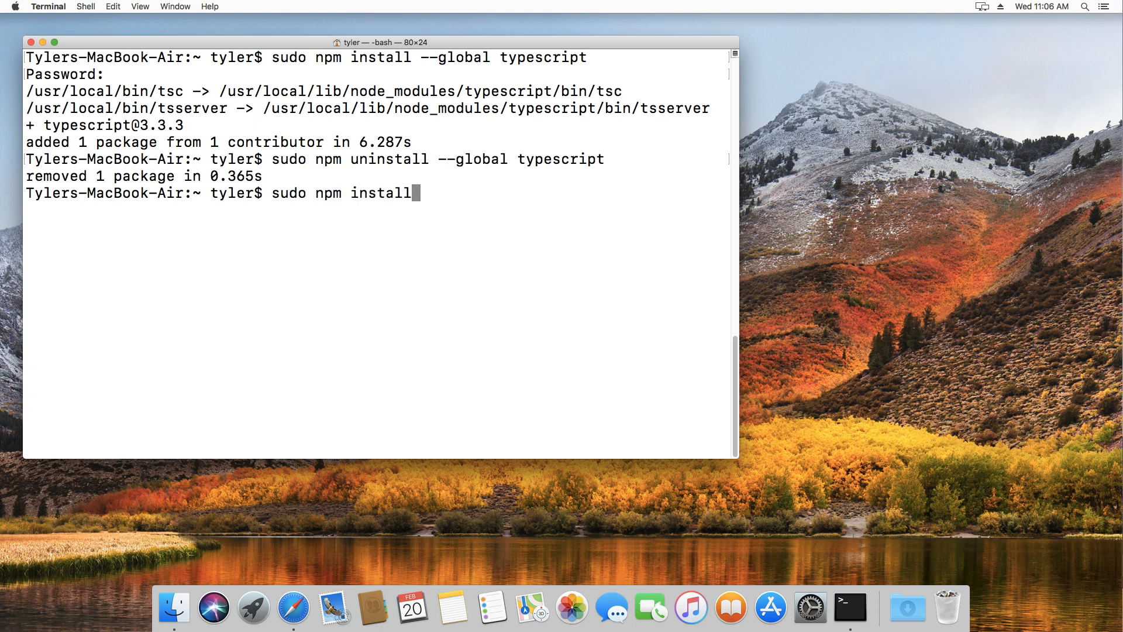
type("--global types")
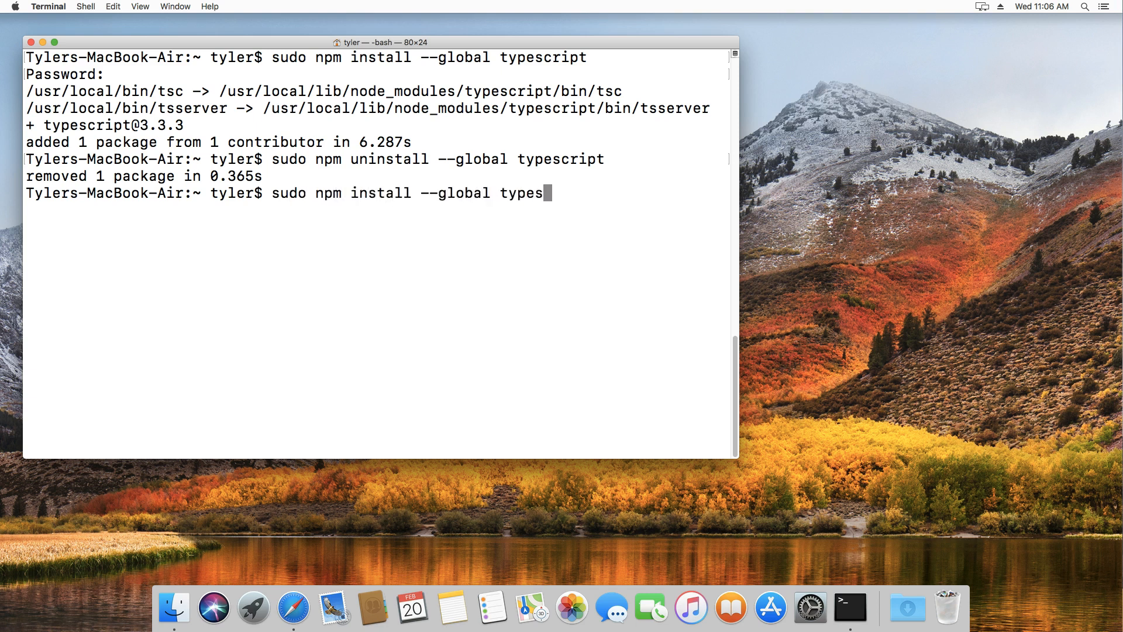
type("cript@3.3.3")
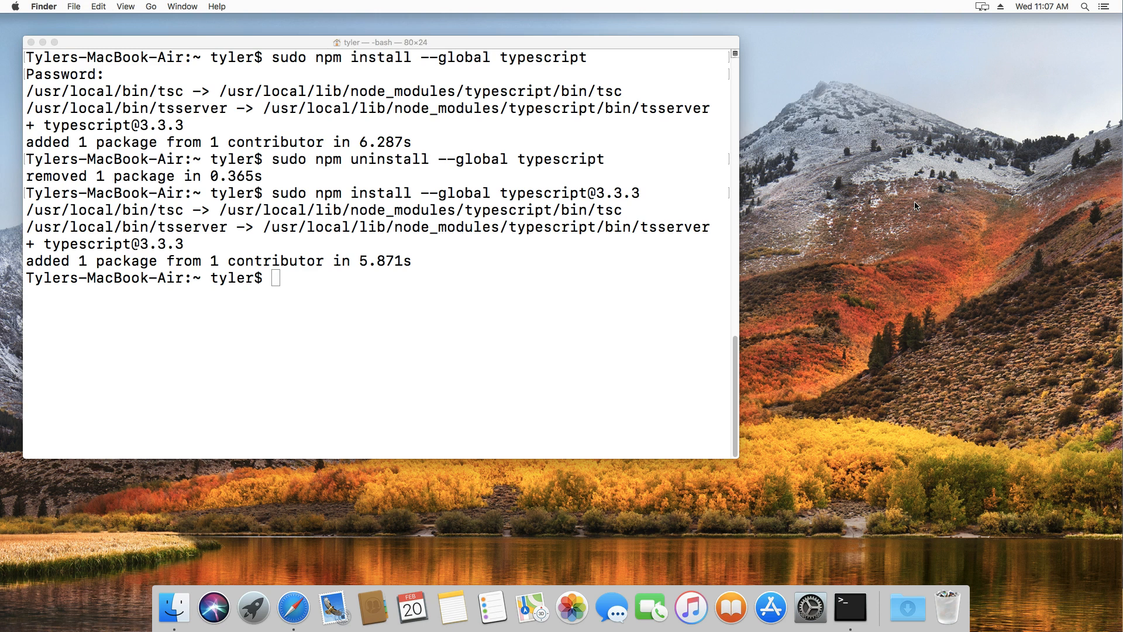
right_click(917, 206)
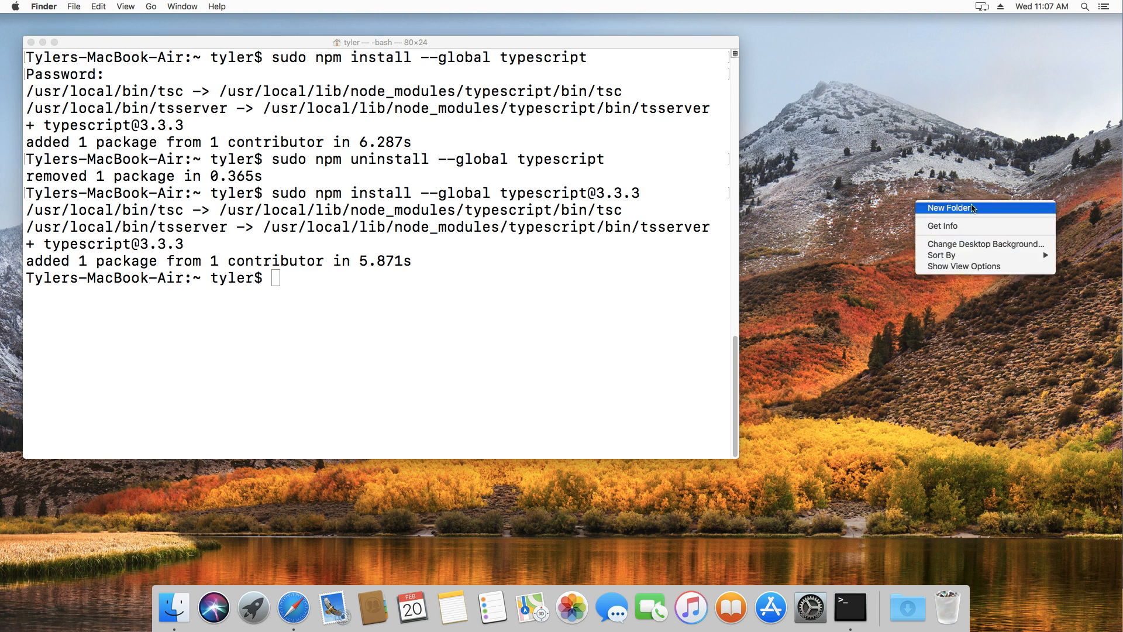
Open the test folder in Finder and cd into Desktop/test/ in Terminal
left_click(947, 209)
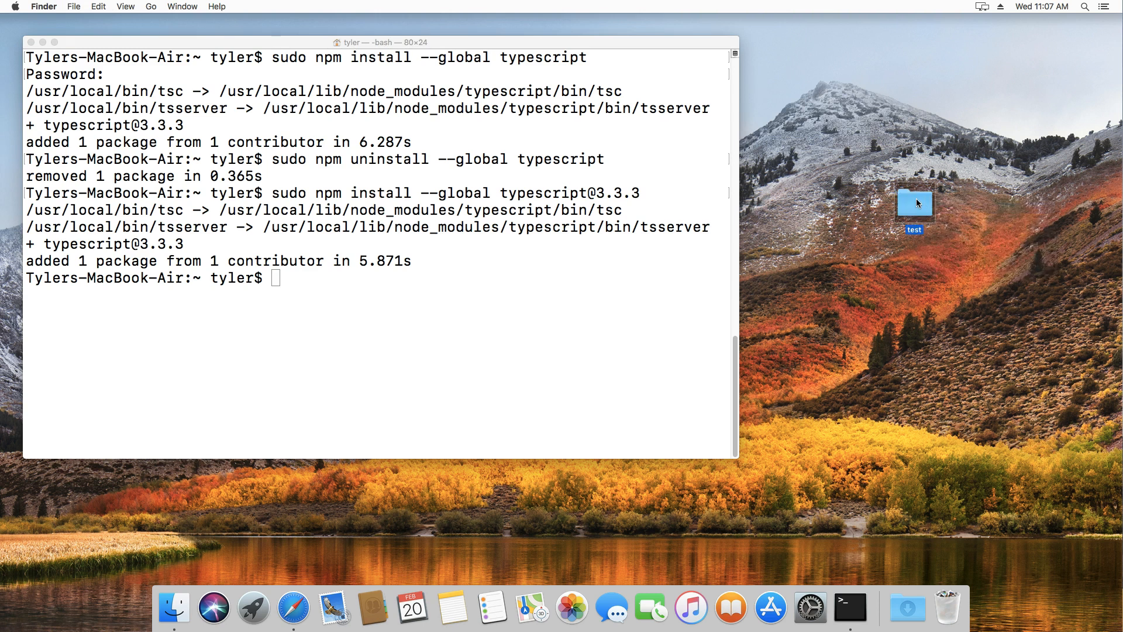
double_click(915, 202)
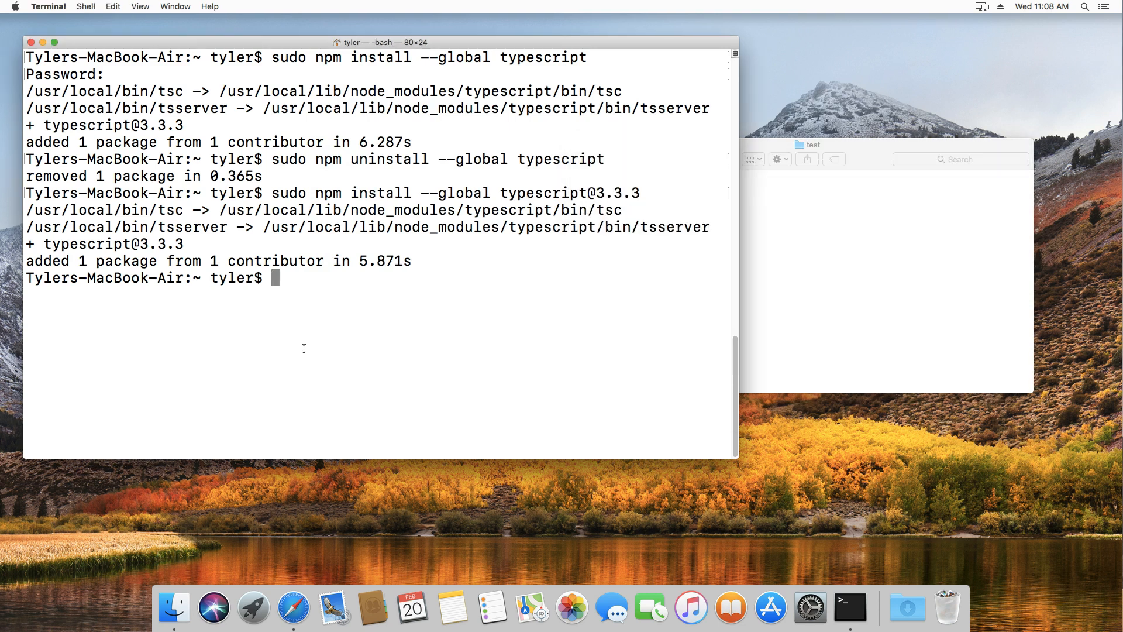
type("cd Desk")
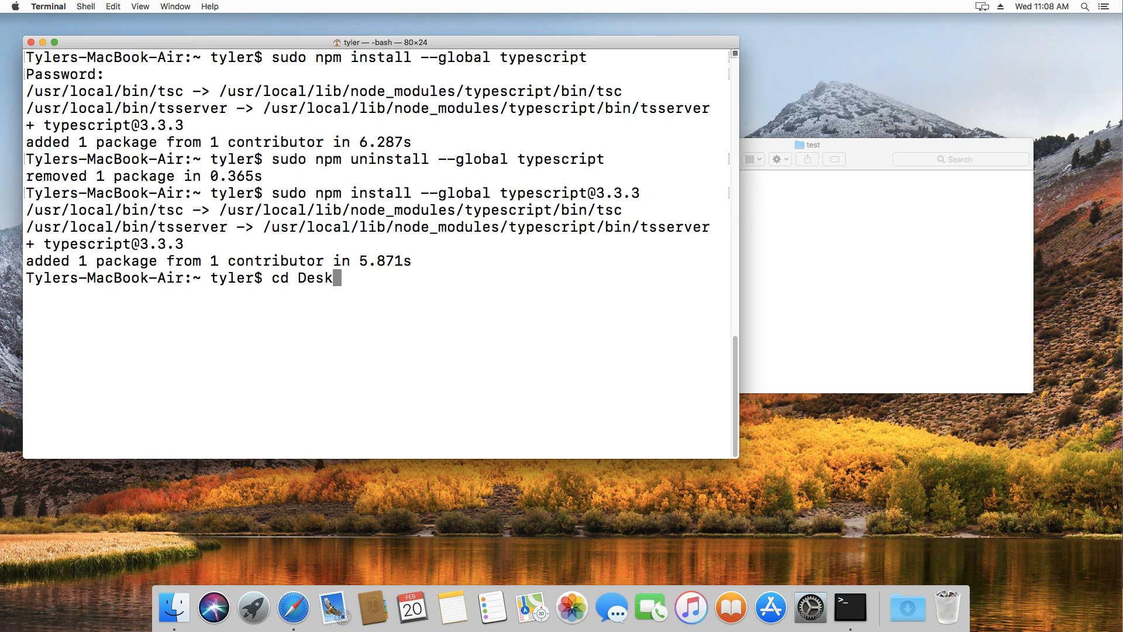
key("Tab")
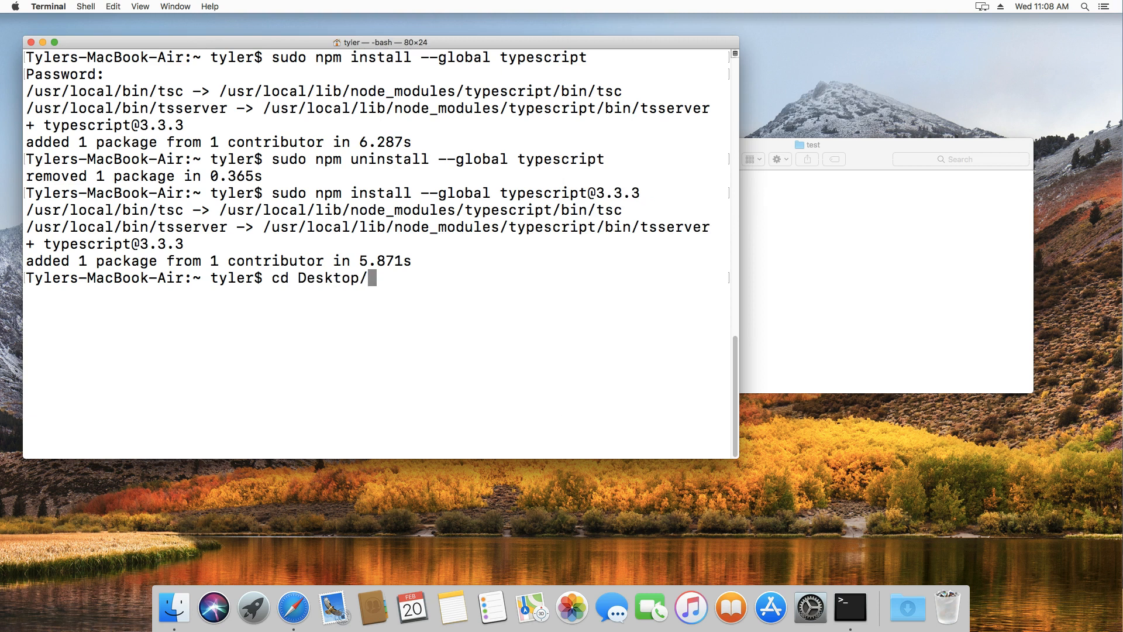
type("test/")
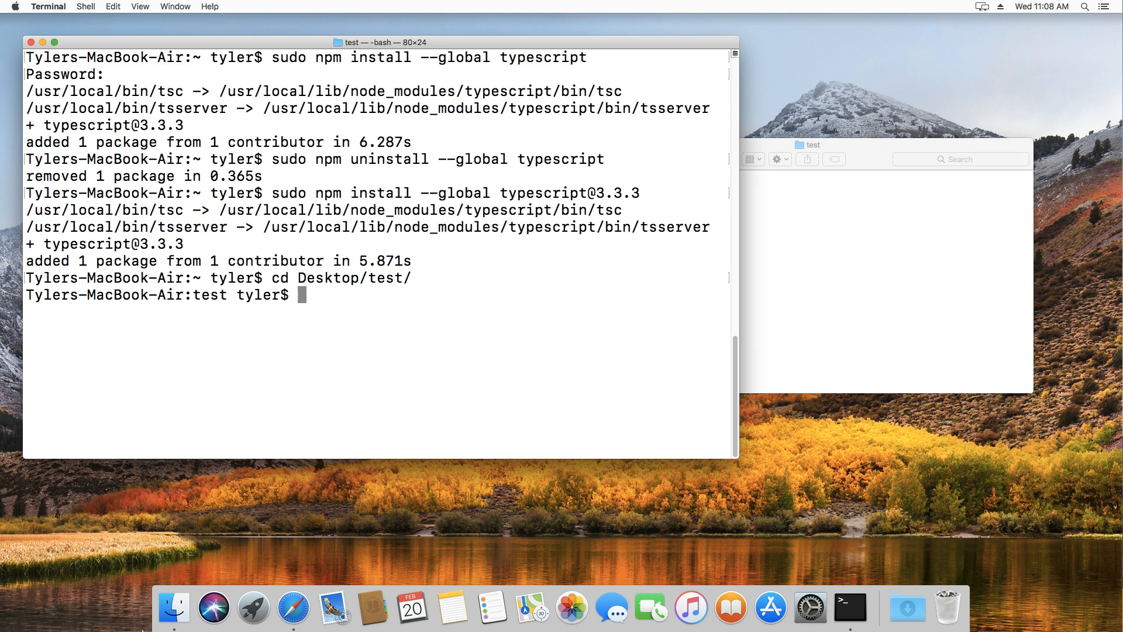
Create an empty main.ts with touch and confirm it appears in the Finder window
type("t")
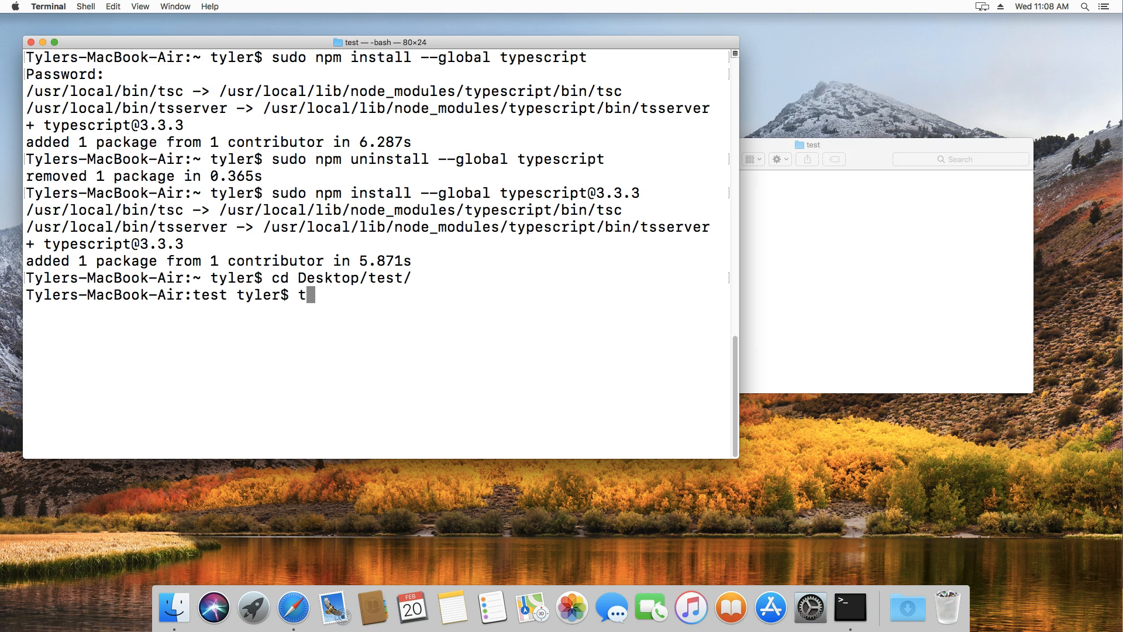
type("ouch main.ts")
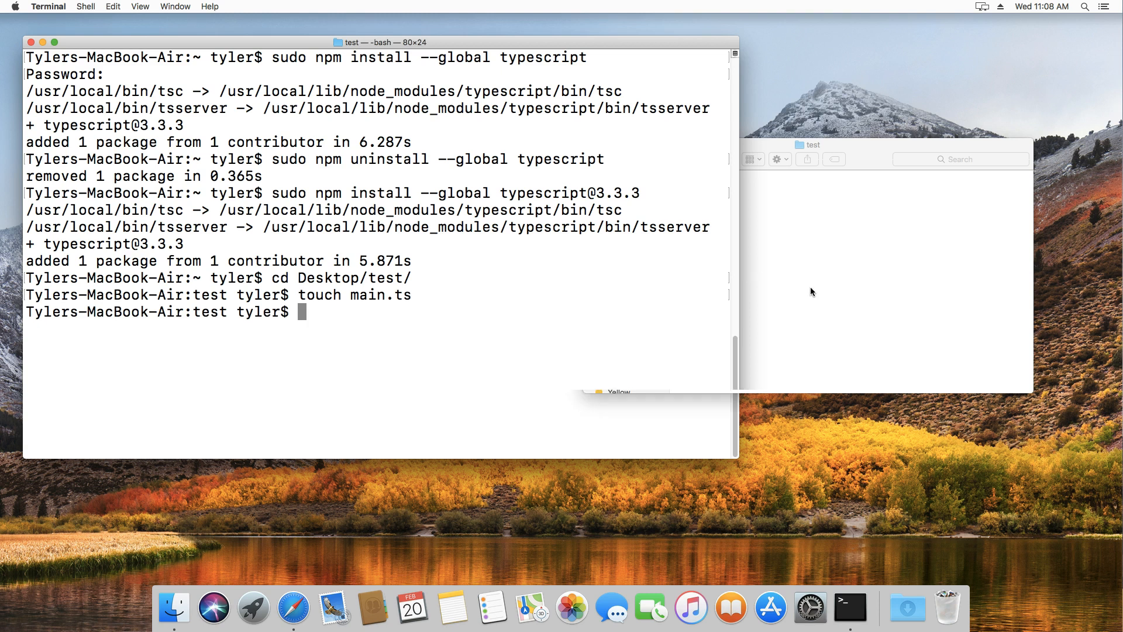
left_click(809, 144)
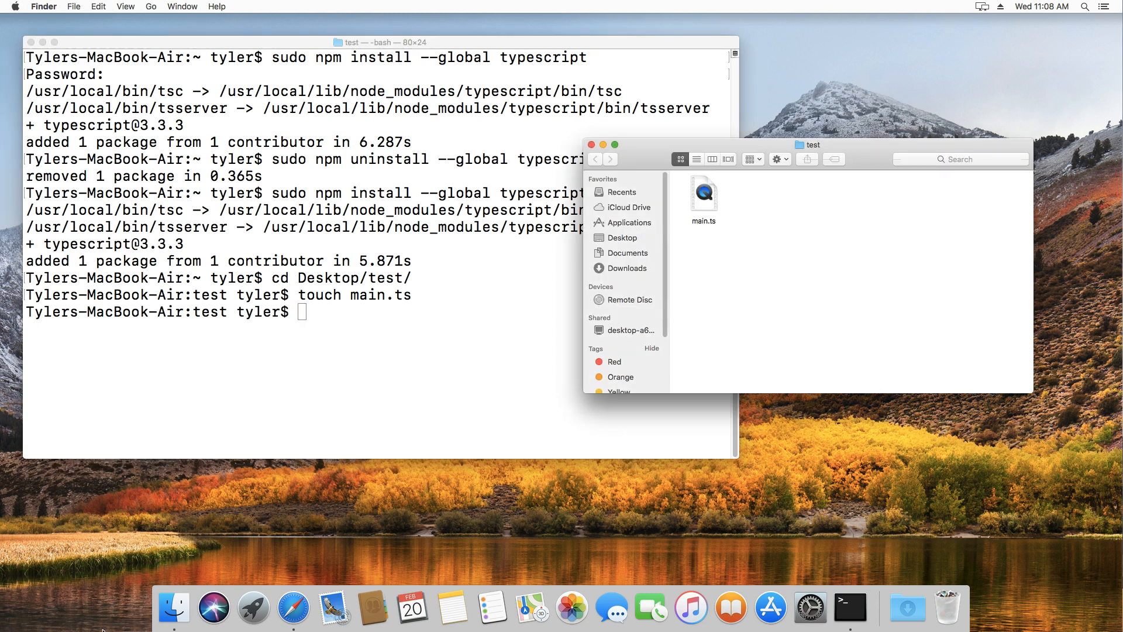
mouse_move(444, 290)
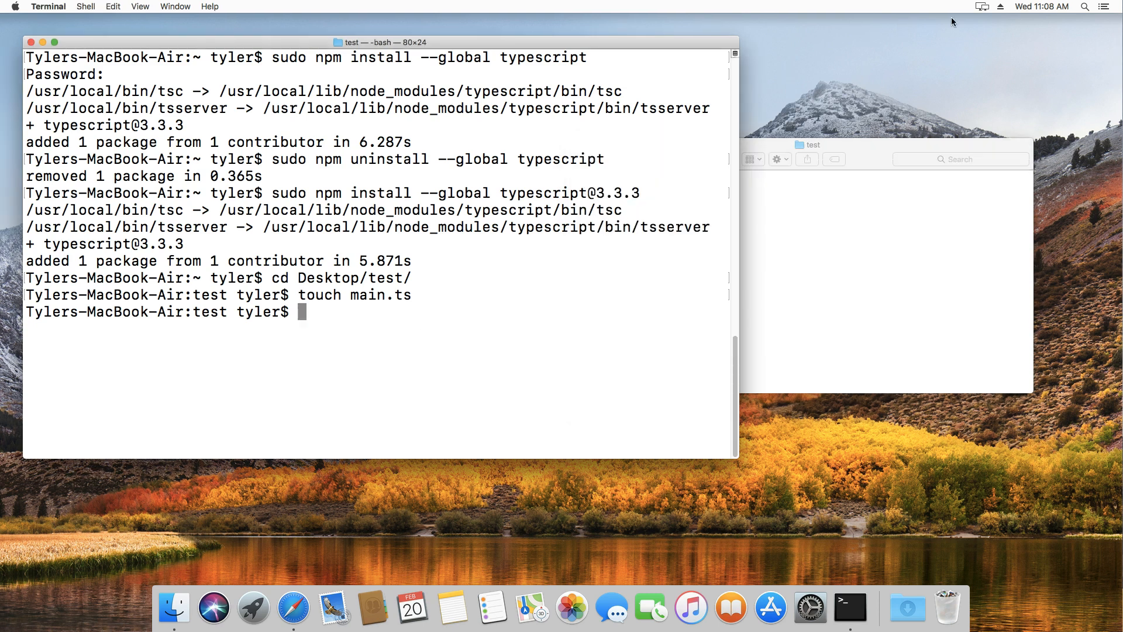
Open main.ts in TextEdit via Spotlight and write console.log("Hello, World!");
left_click(1085, 7)
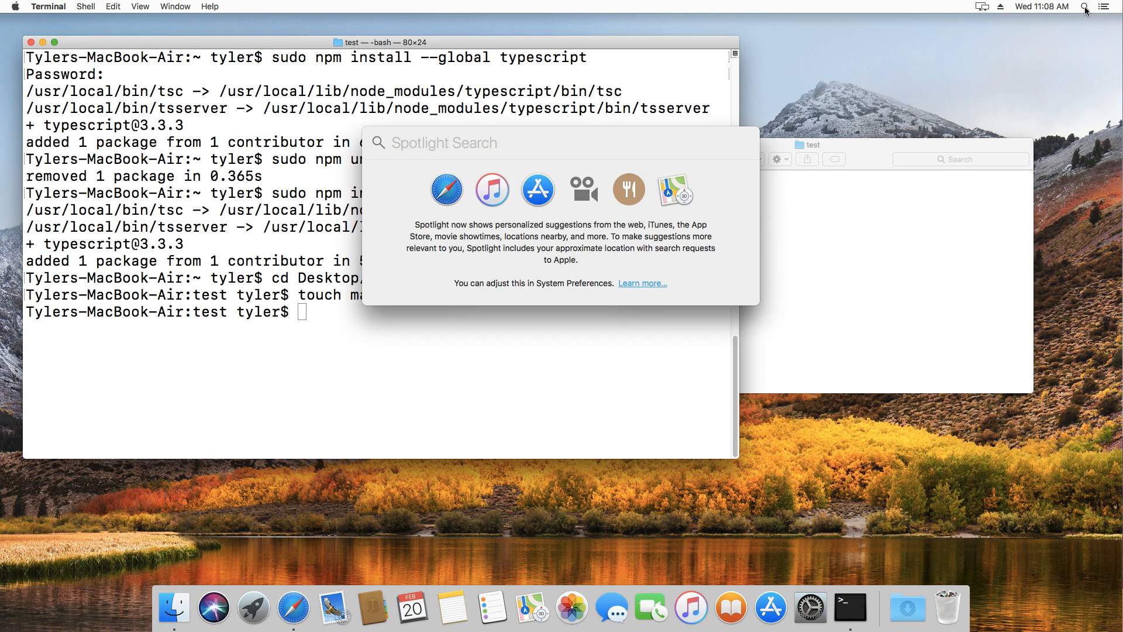
type("textEdit")
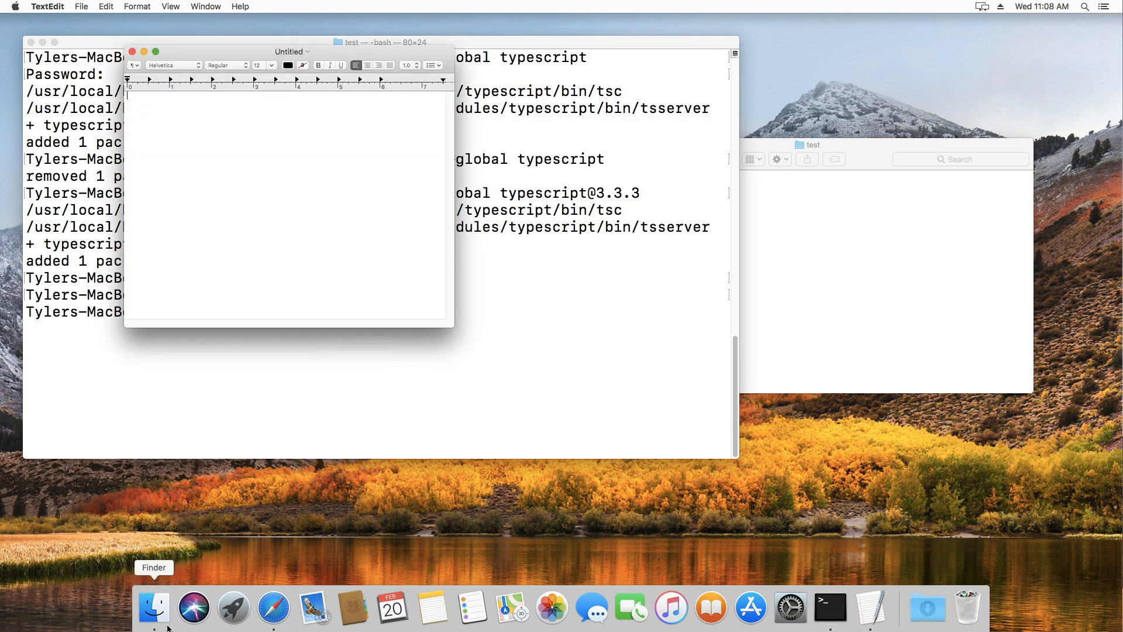
mouse_move(88, 14)
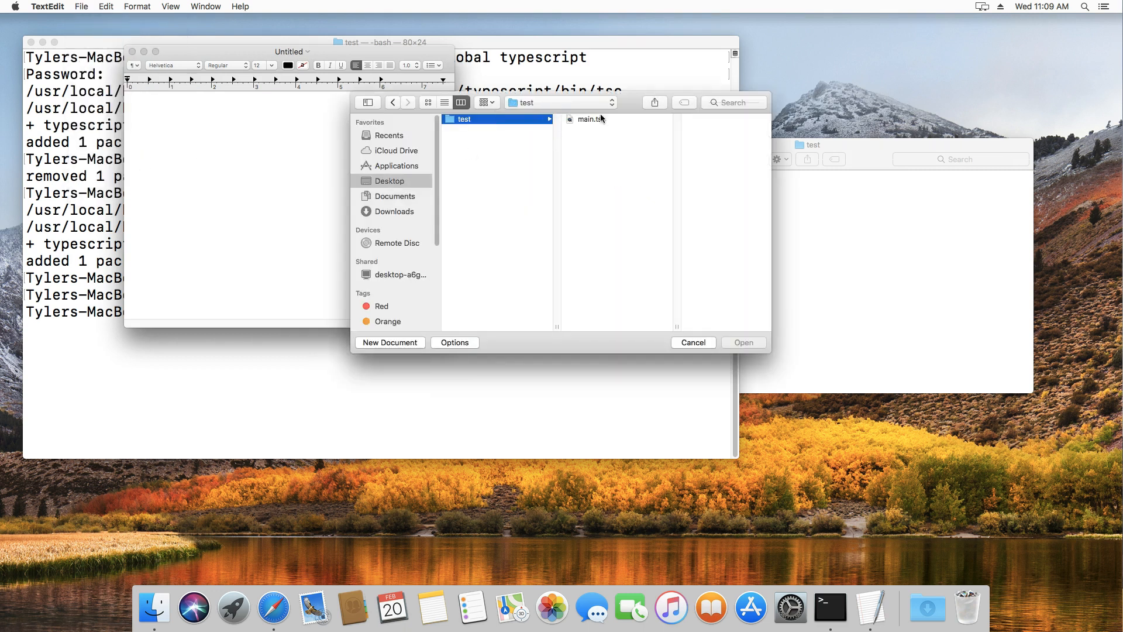
left_click(743, 343)
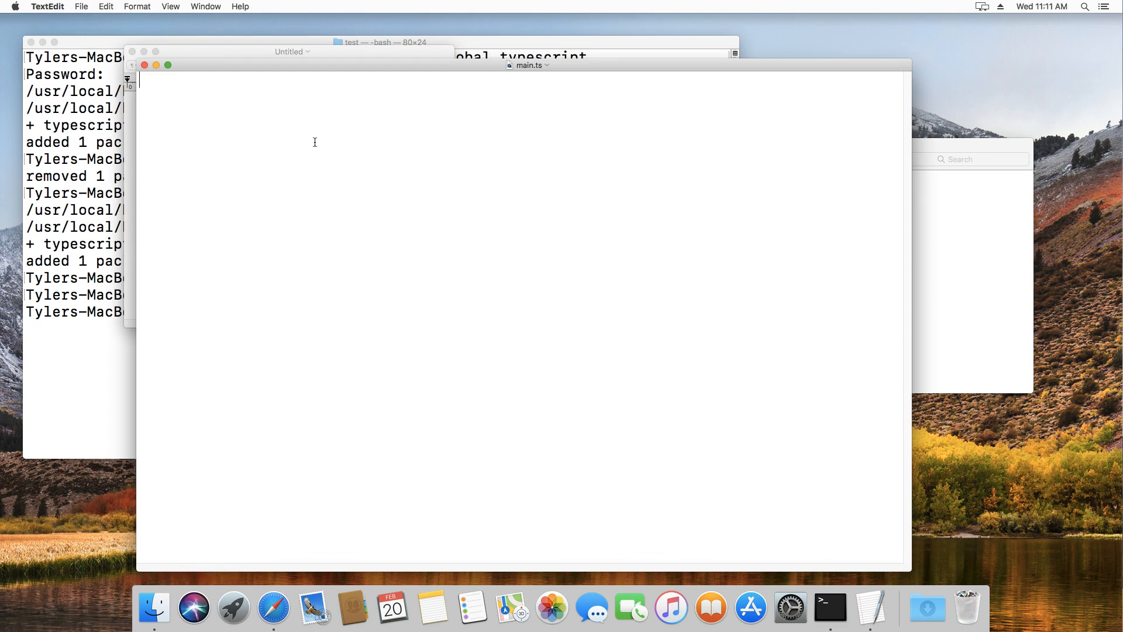
type("console.log(\"")
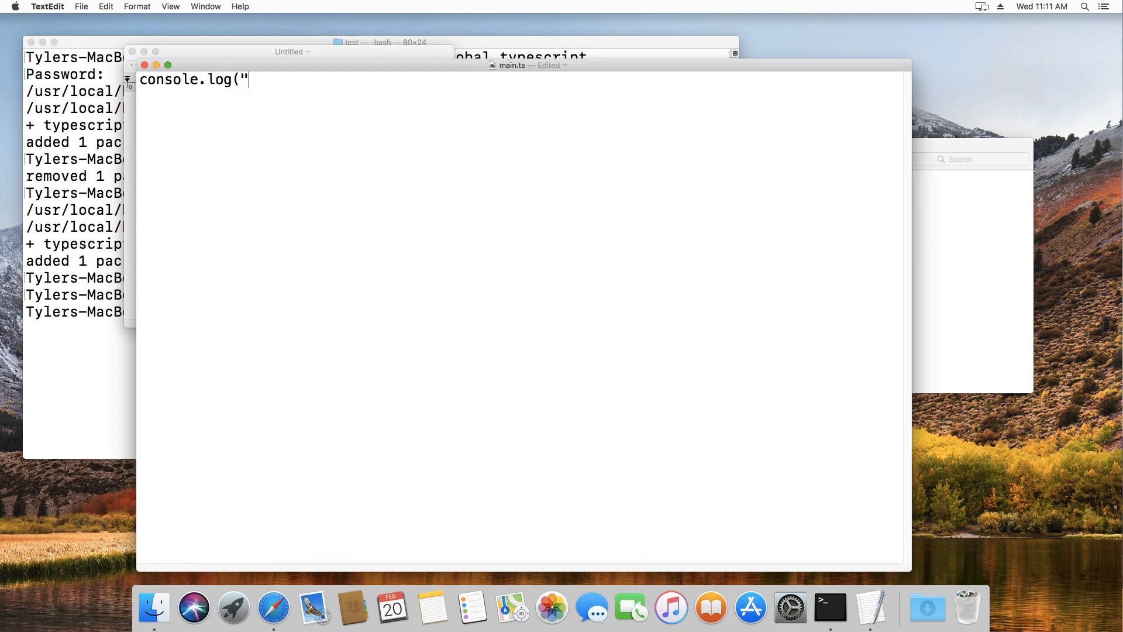
type("Hello, World!\");")
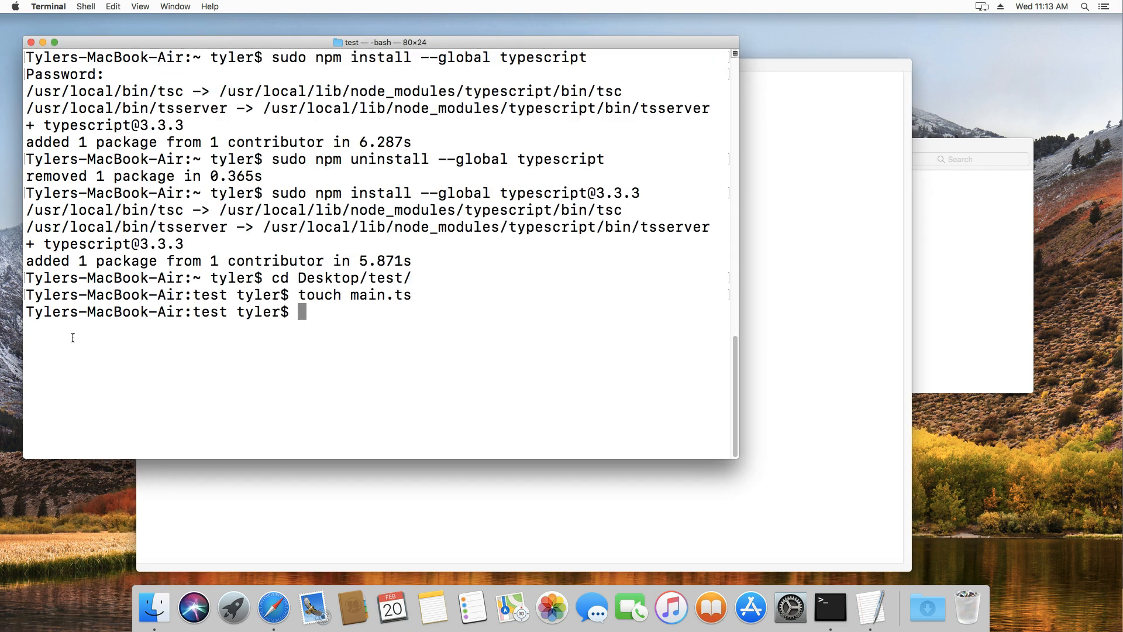
Run tsc --init to generate tsconfig.json in the test folder
type("tsc --init")
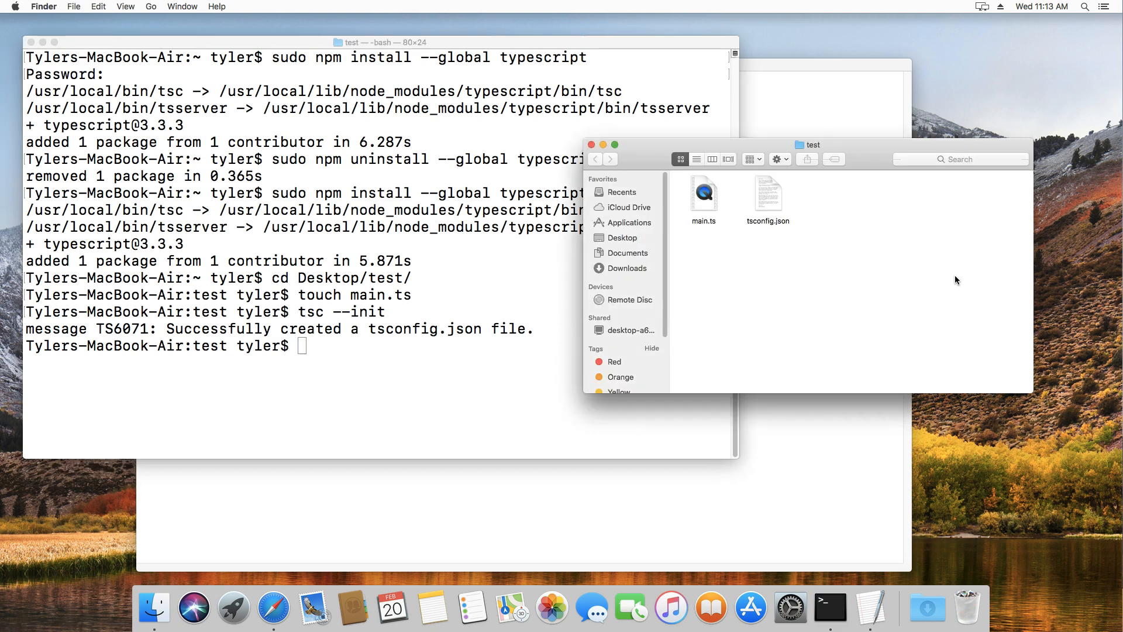
mouse_move(40, 627)
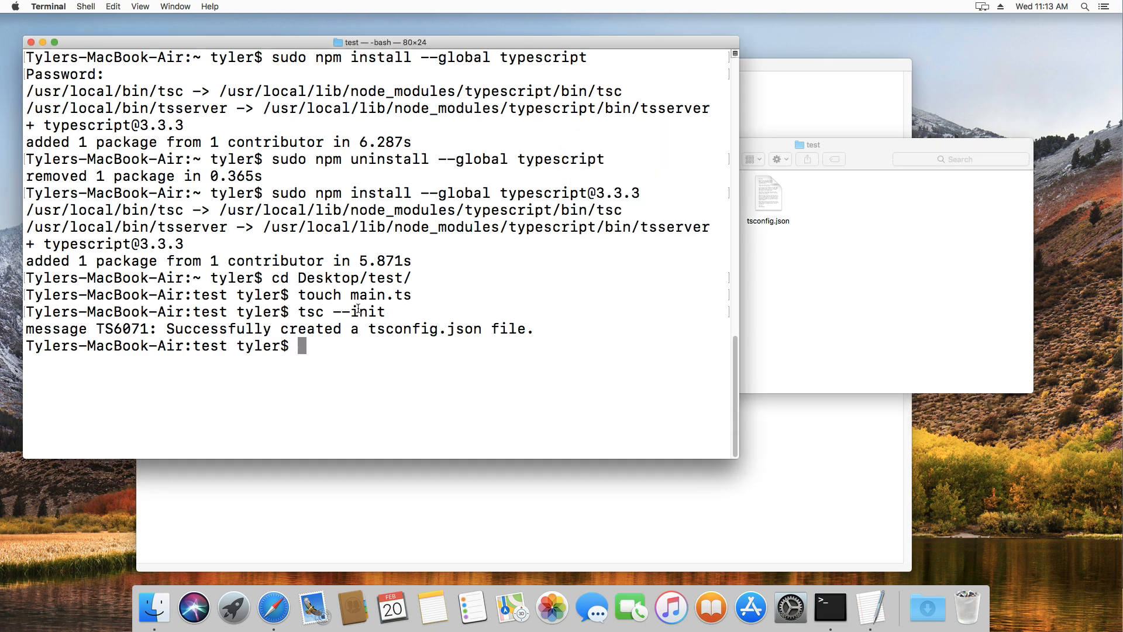
Compile with tsc, run node main.js printing Hello, World!, and start tsc in watch mode
type("tsc")
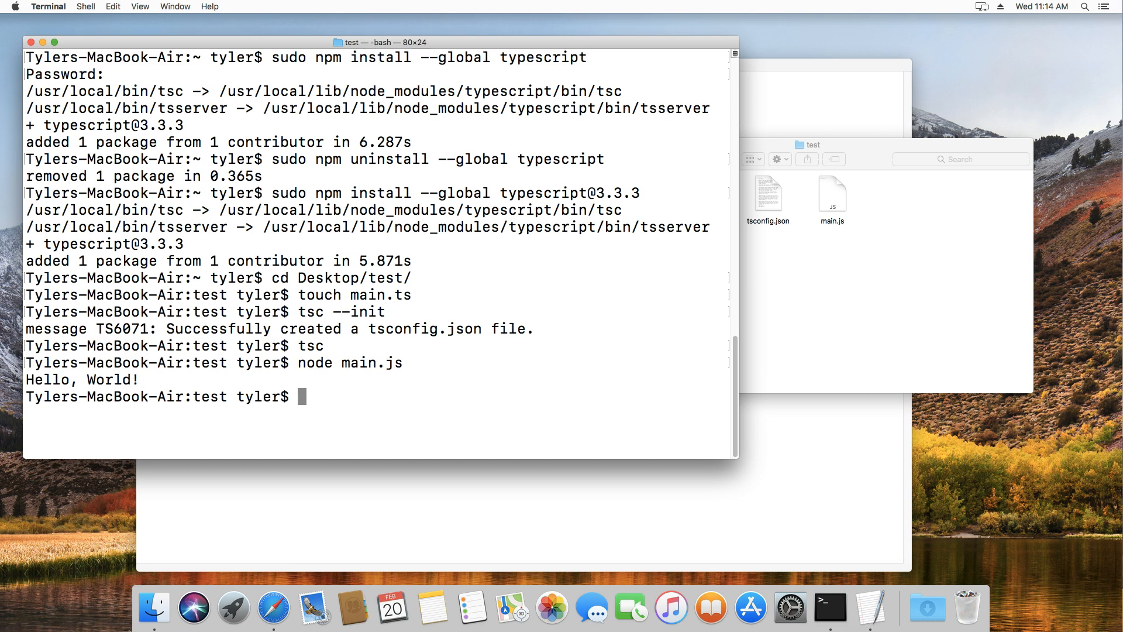
type("tsc --")
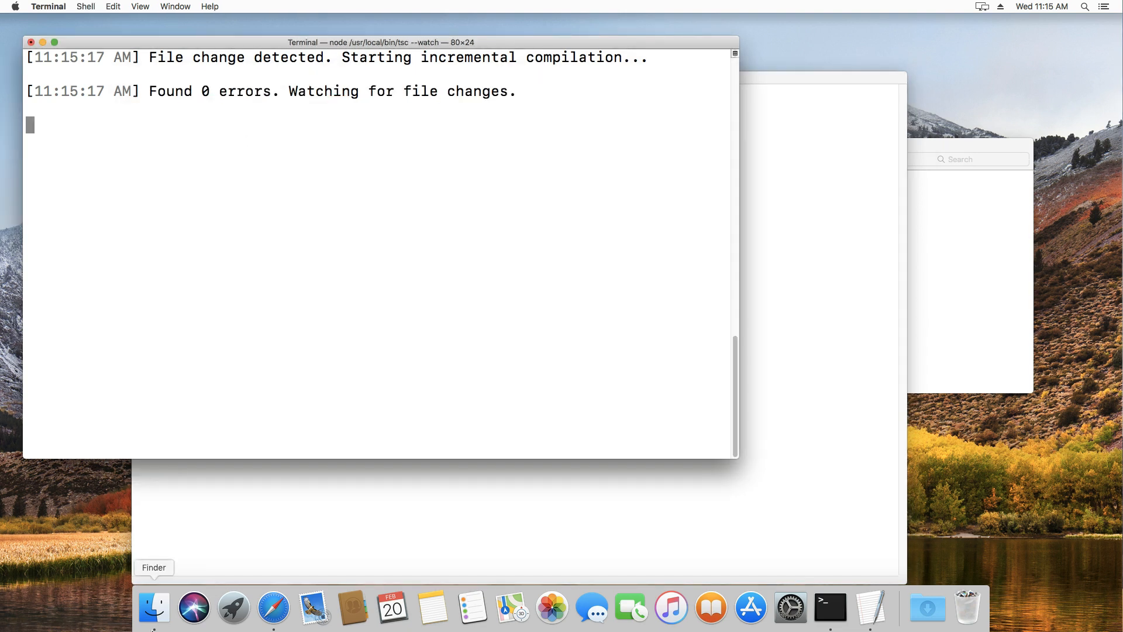
Open a second Terminal window via Shell > New Window while tsc watch keeps running
left_click(85, 7)
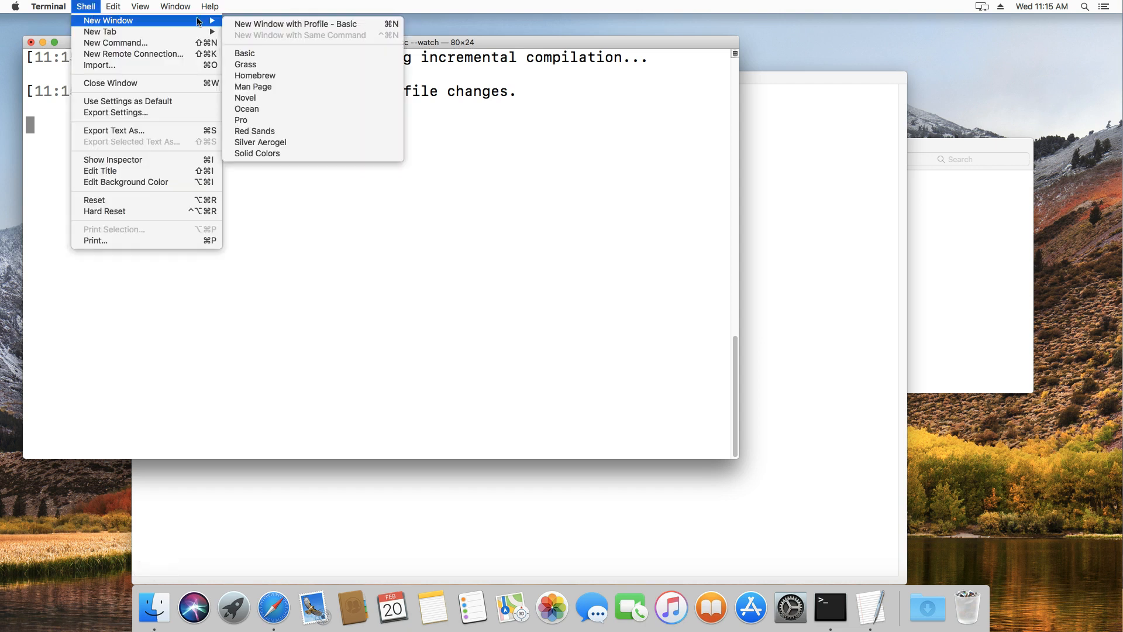
left_click(245, 52)
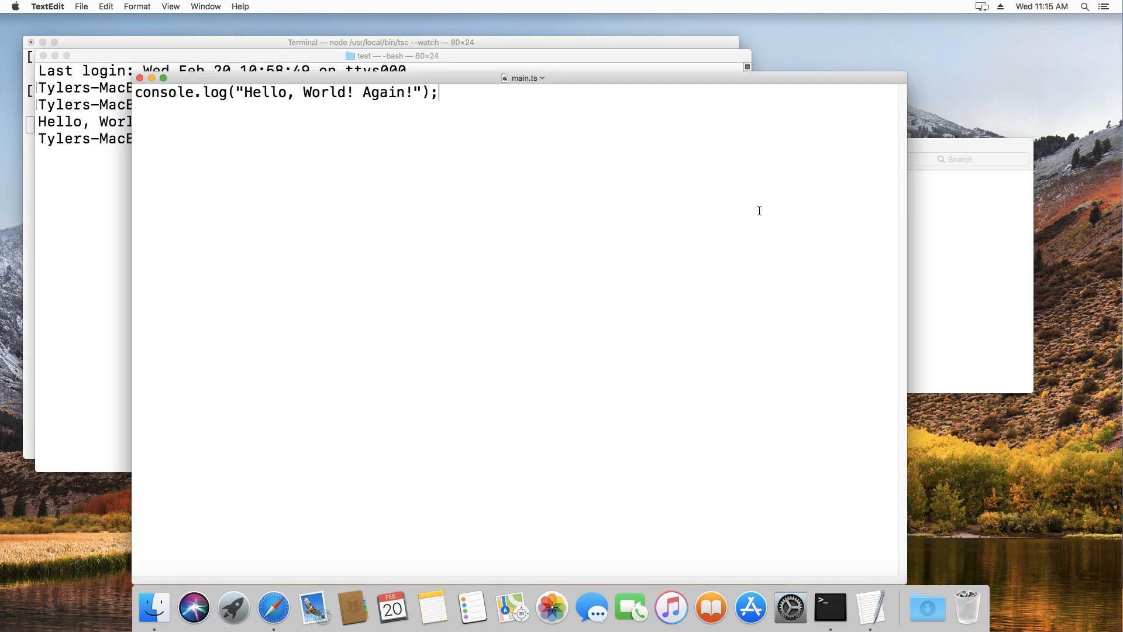
Save main.ts with its closing ); removed to trigger a tsc watch error, then fix and recompile with 0 errors
key("Backspace")
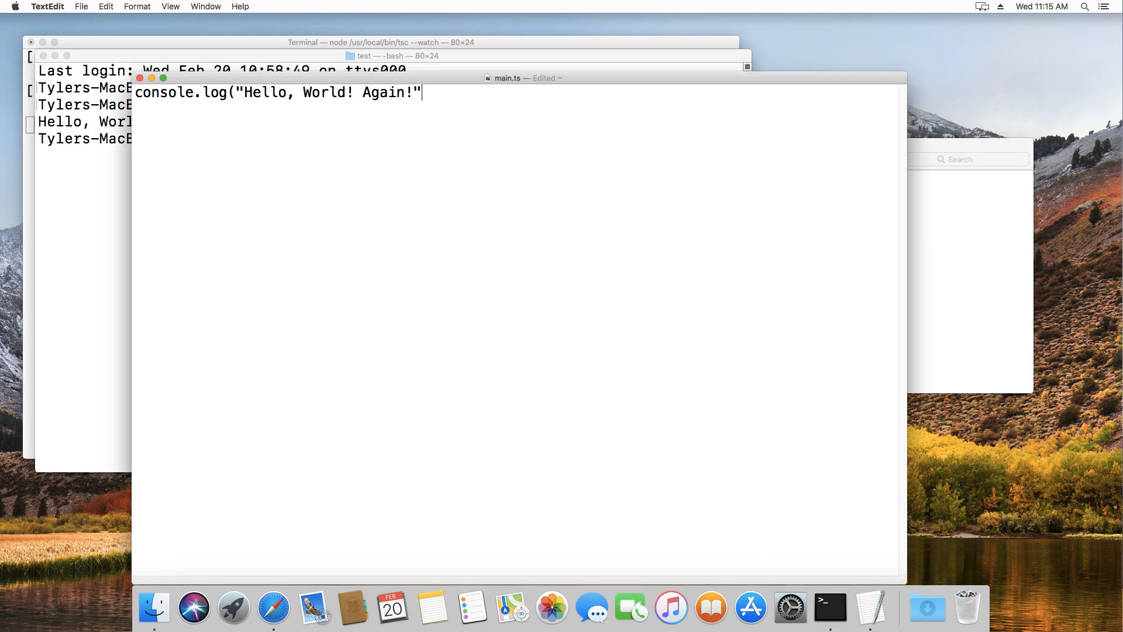
mouse_move(88, 27)
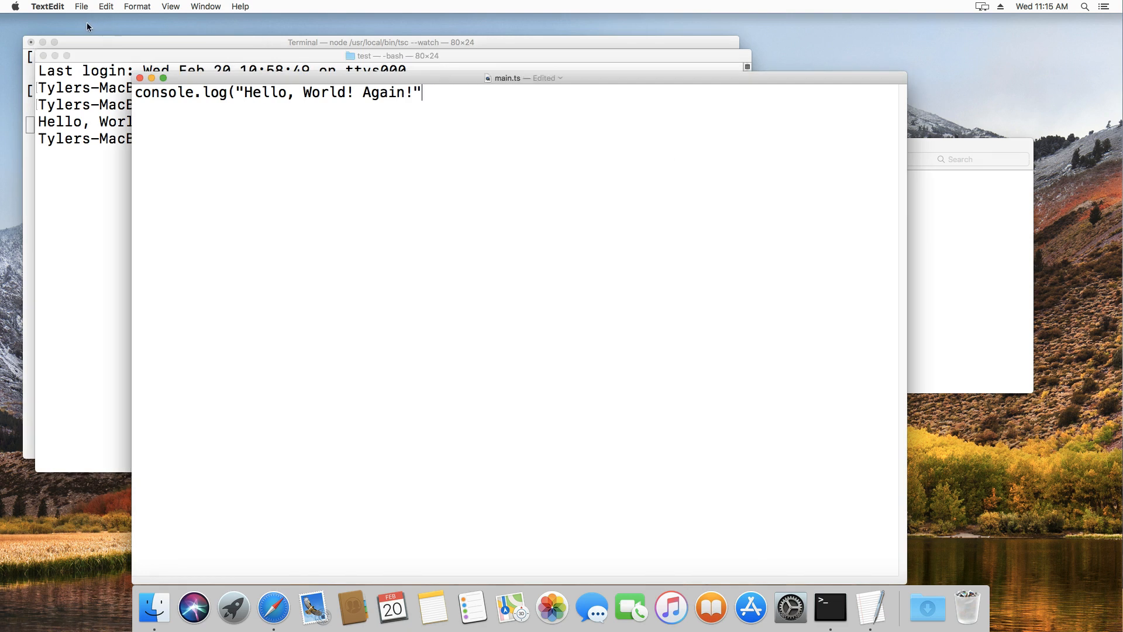
left_click(81, 7)
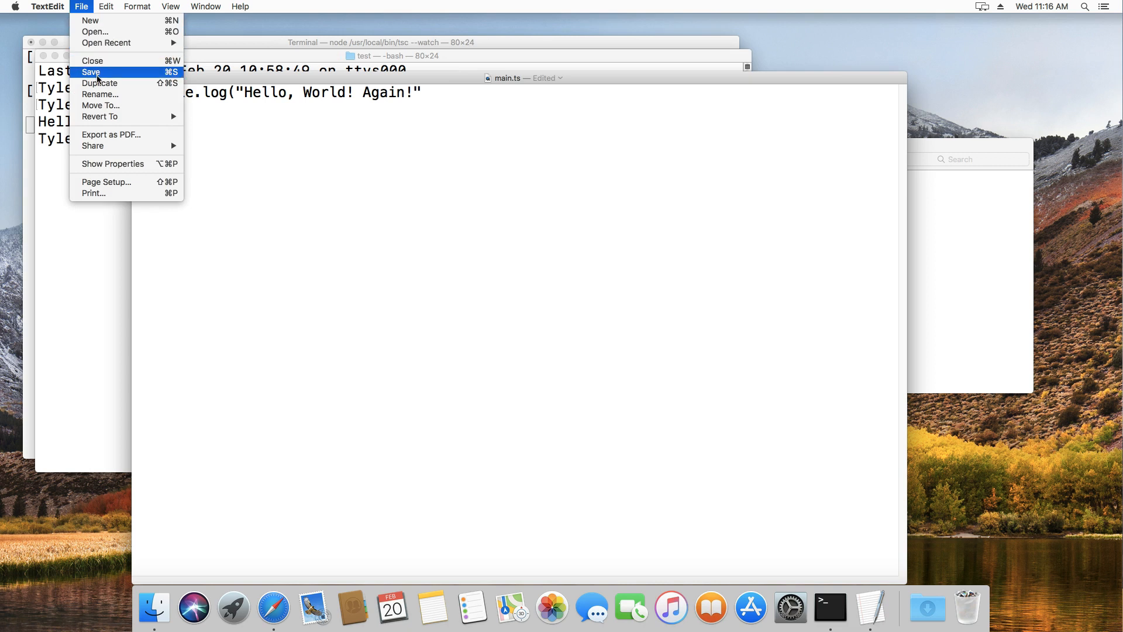
left_click(90, 72)
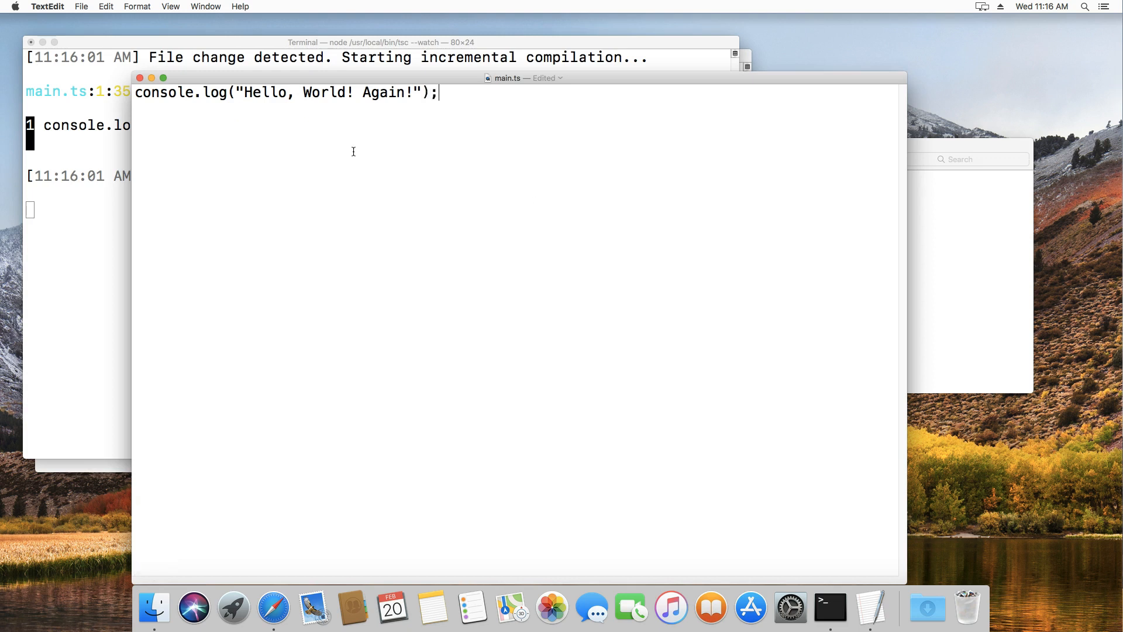
left_click(81, 7)
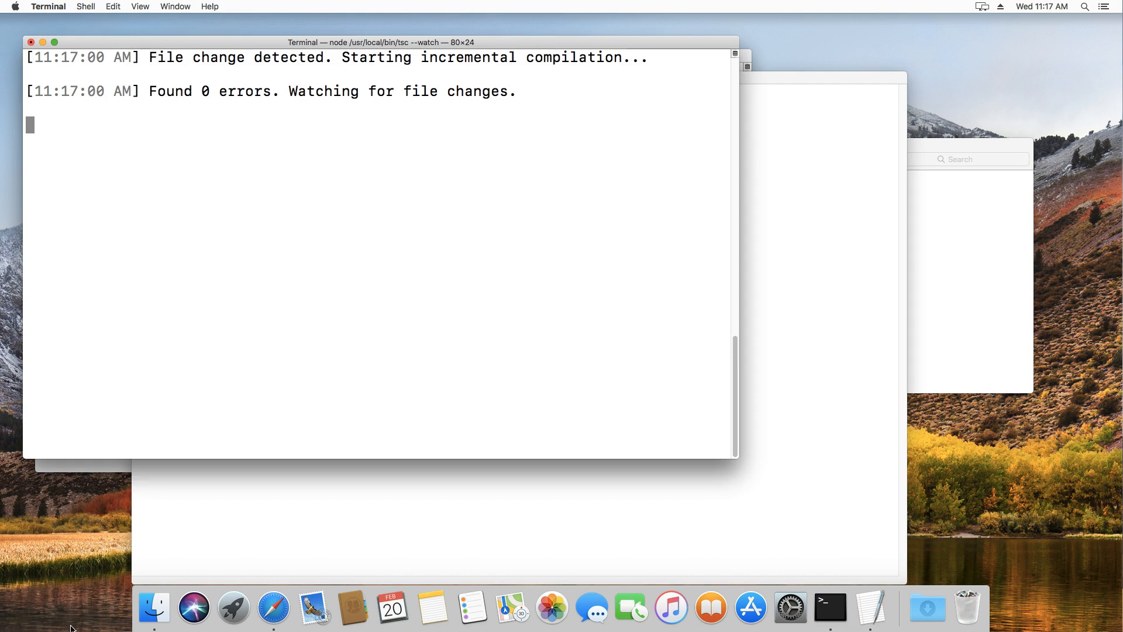
left_click(273, 608)
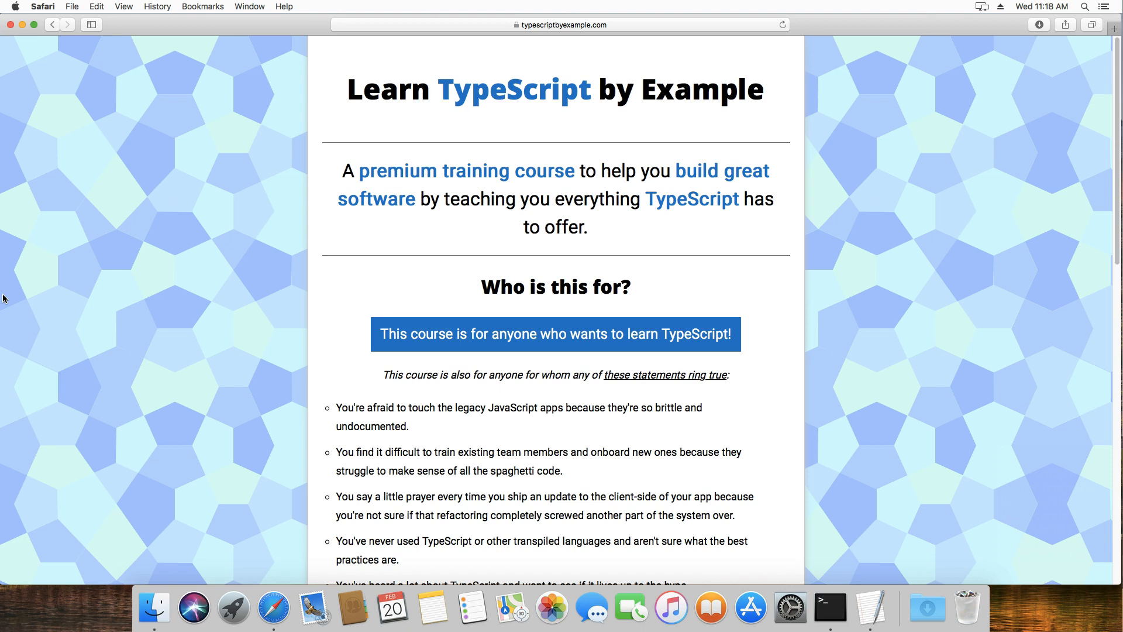
mouse_move(220, 399)
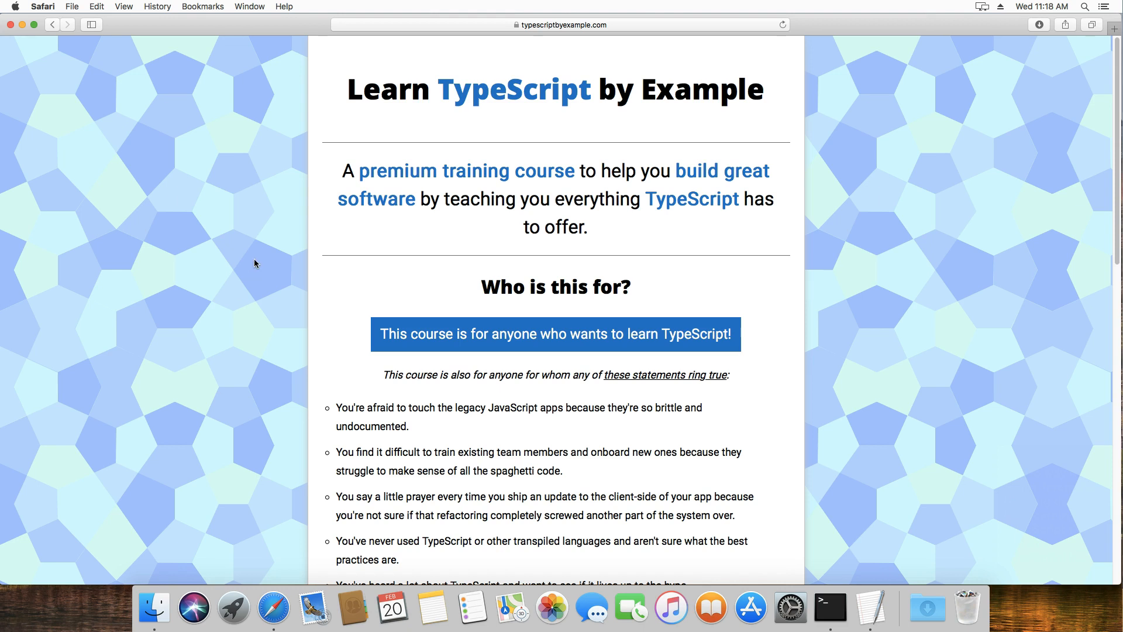
Scroll typescriptbyexample.com down to the course topics and 'How do I sign up?' section
scroll("down", 3)
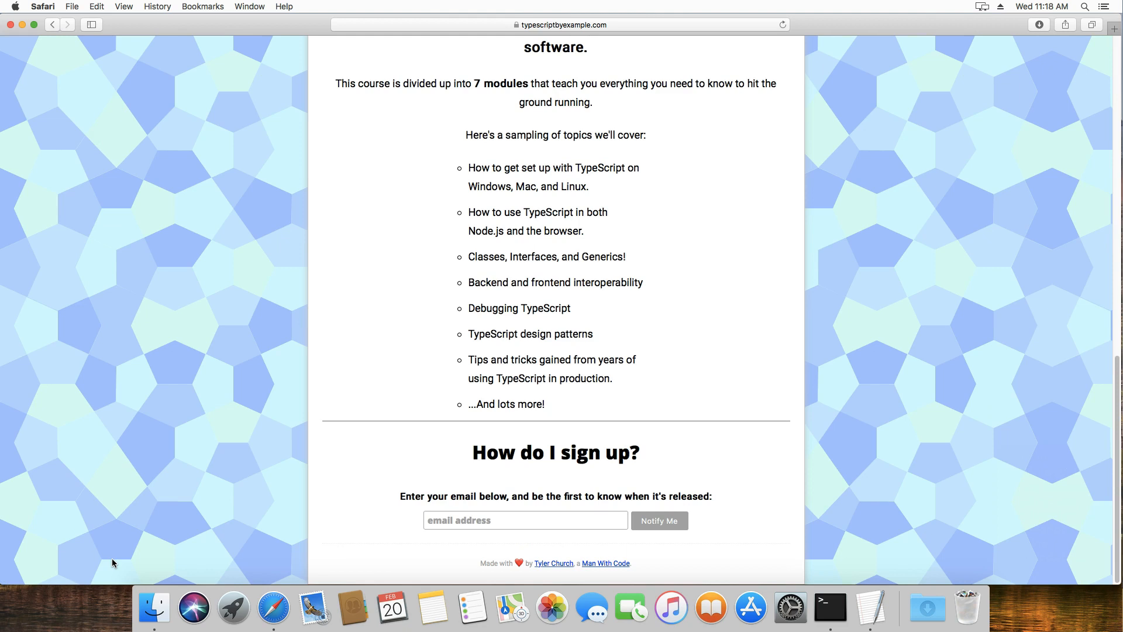